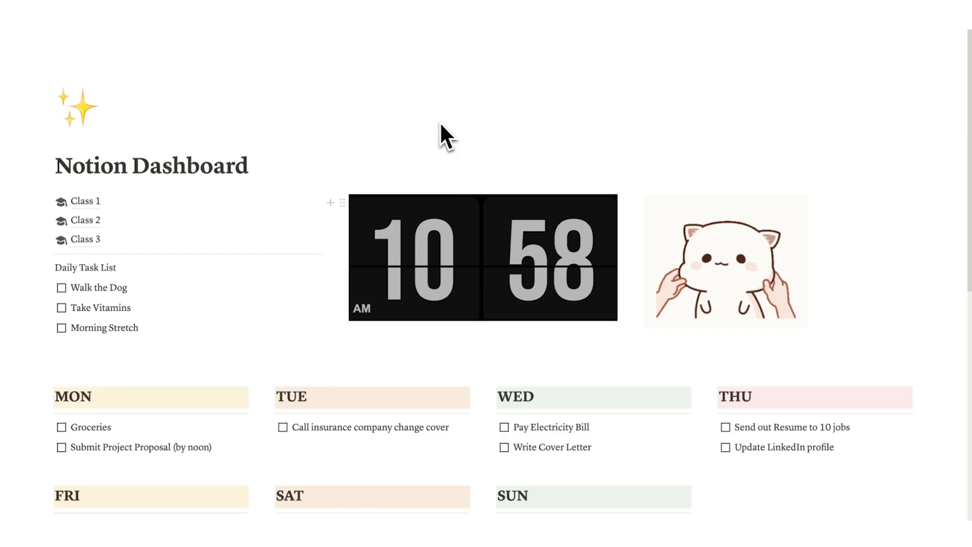
- Add a second callout reading SWOT Analysis below the Notes callout
scroll(down, 3)
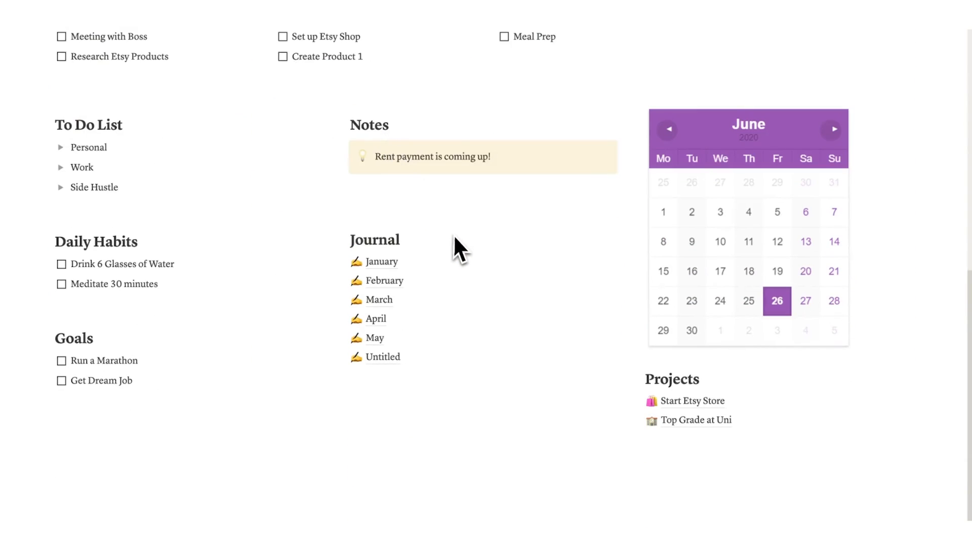
scroll(up, 3)
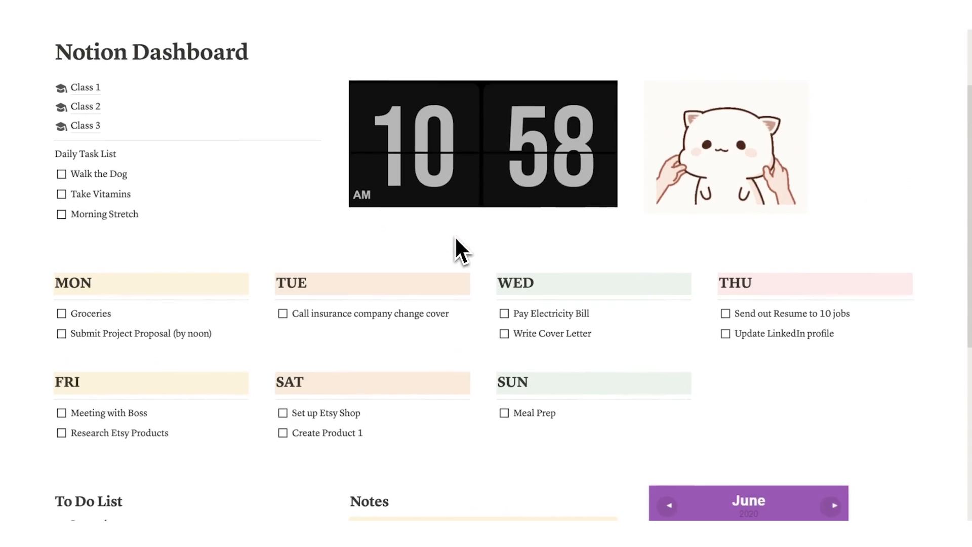
scroll(up, 3)
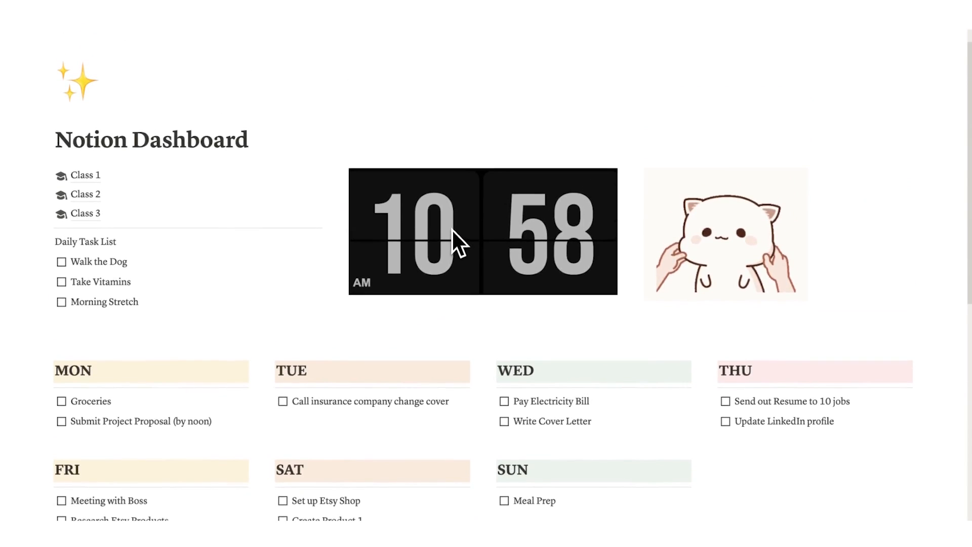
mouse_move(458, 150)
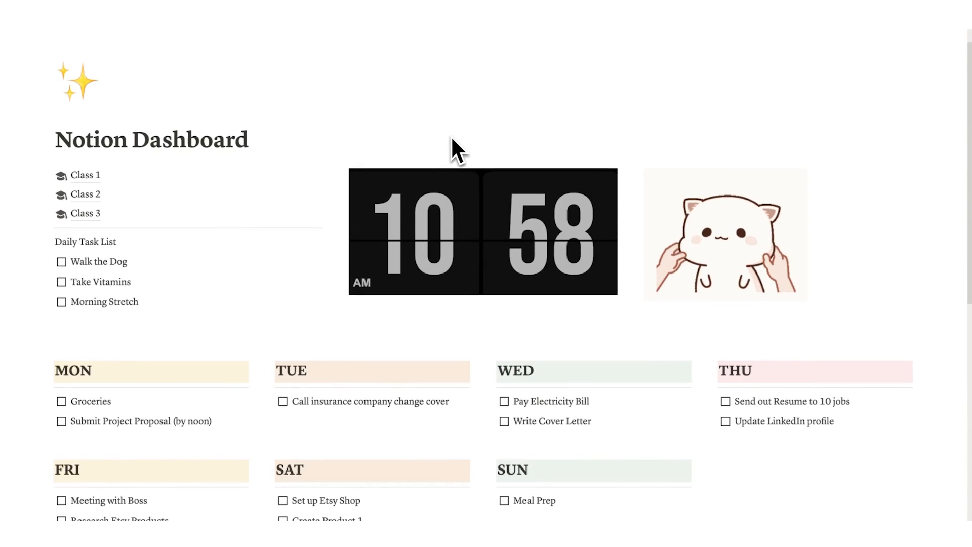
scroll(down, 3)
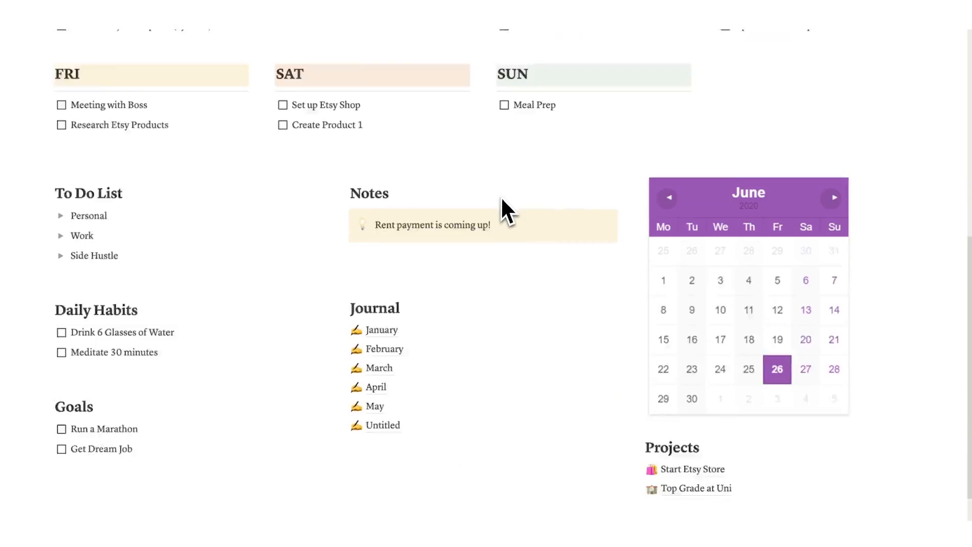
scroll(up, 3)
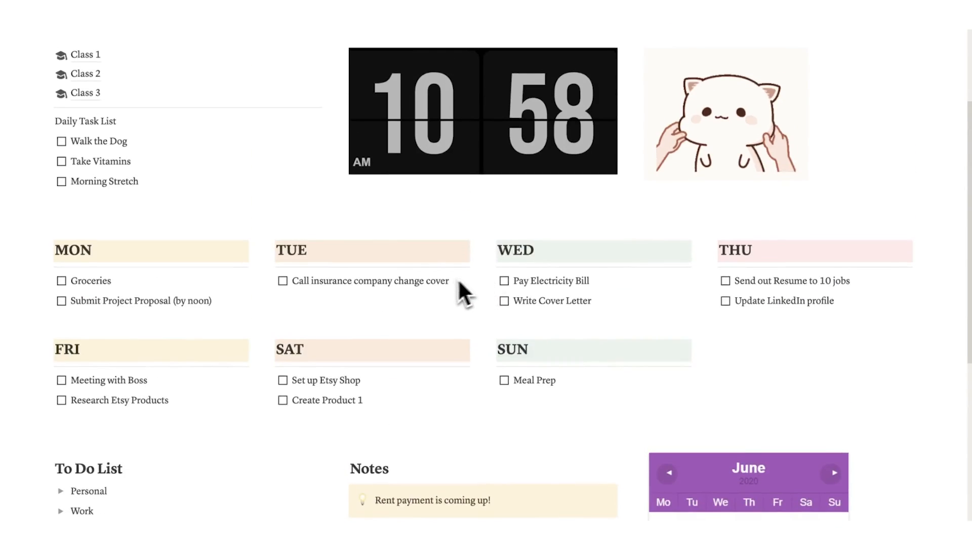
scroll(up, 3)
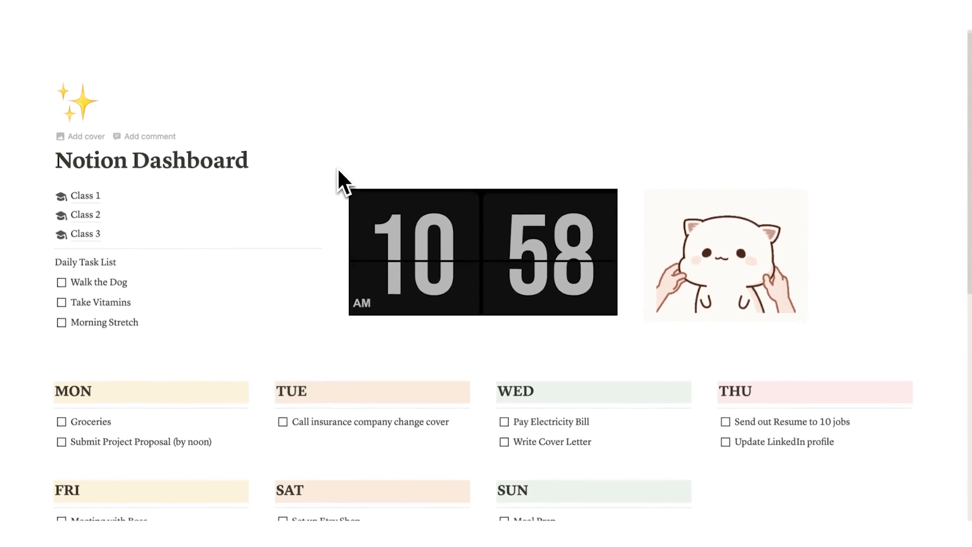
scroll(down, 3)
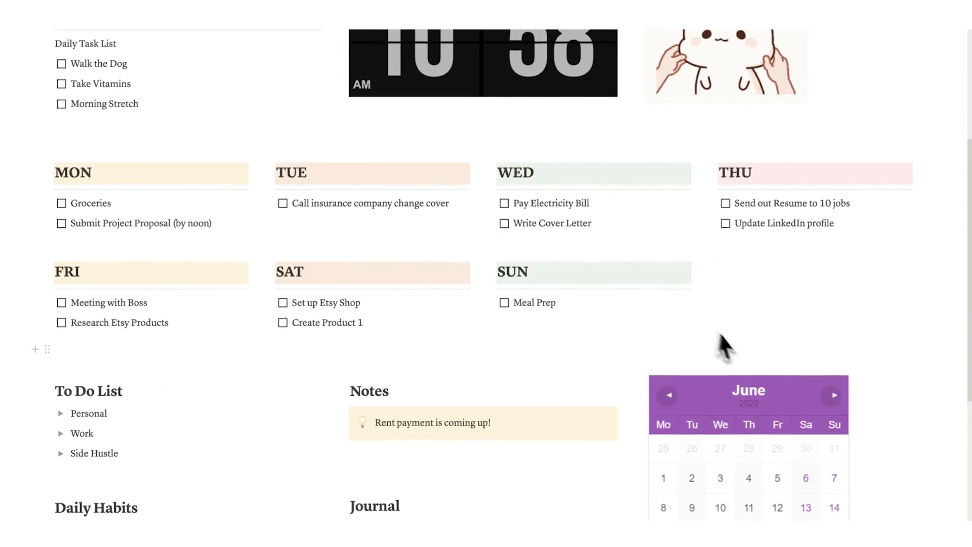
scroll(down, 3)
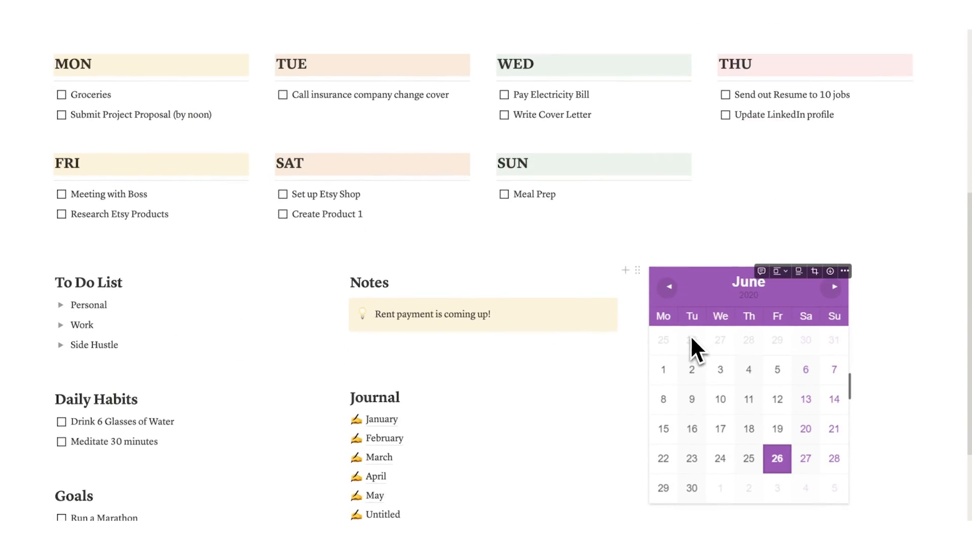
scroll(up, 3)
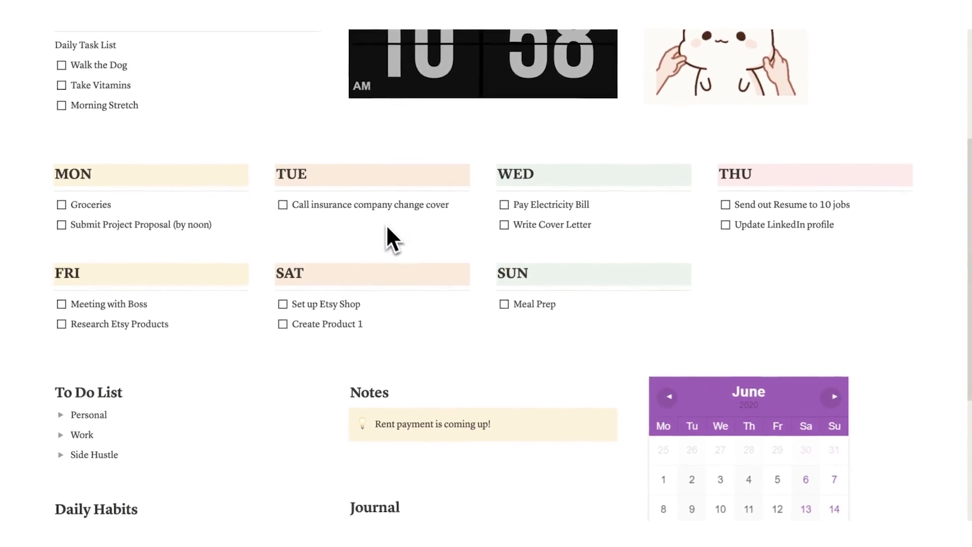
scroll(down, 3)
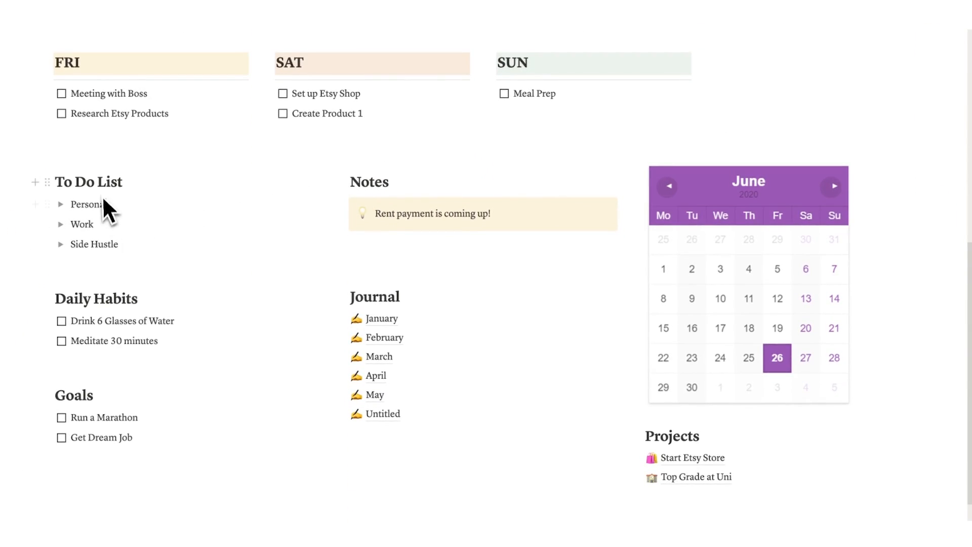
mouse_move(144, 249)
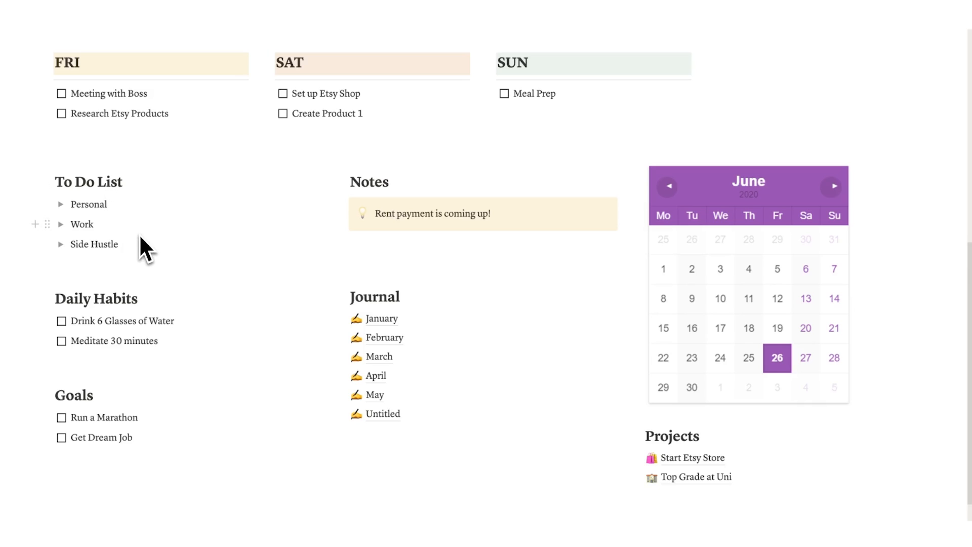
mouse_move(194, 348)
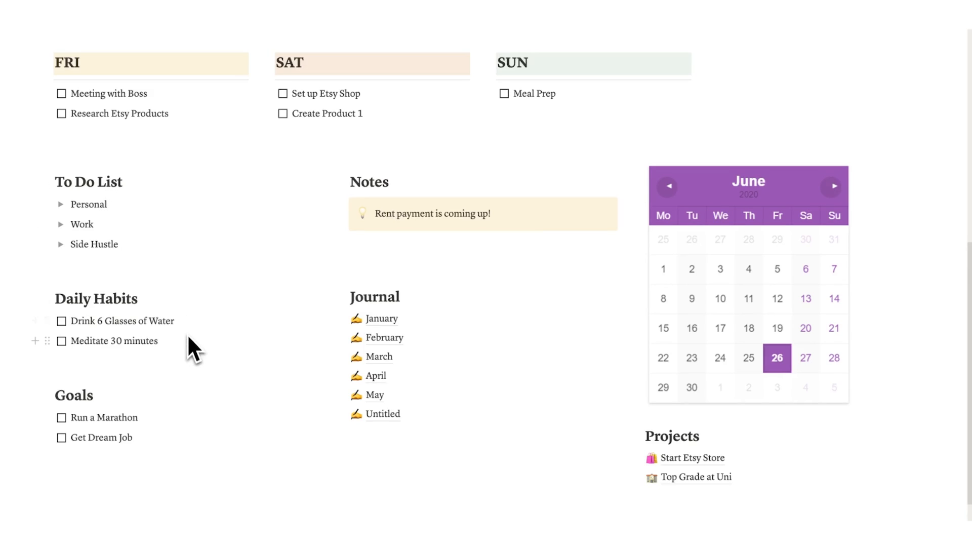
scroll(up, 3)
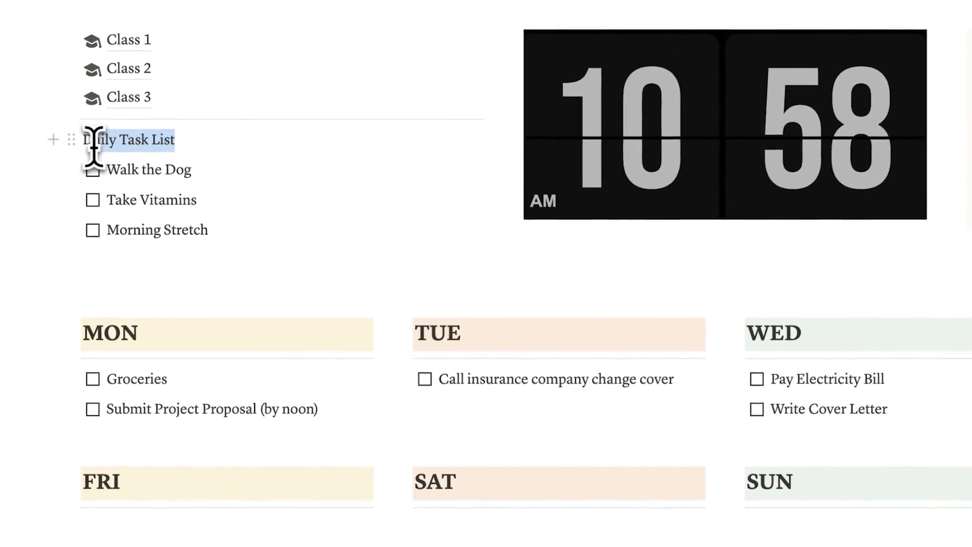
scroll(down, 3)
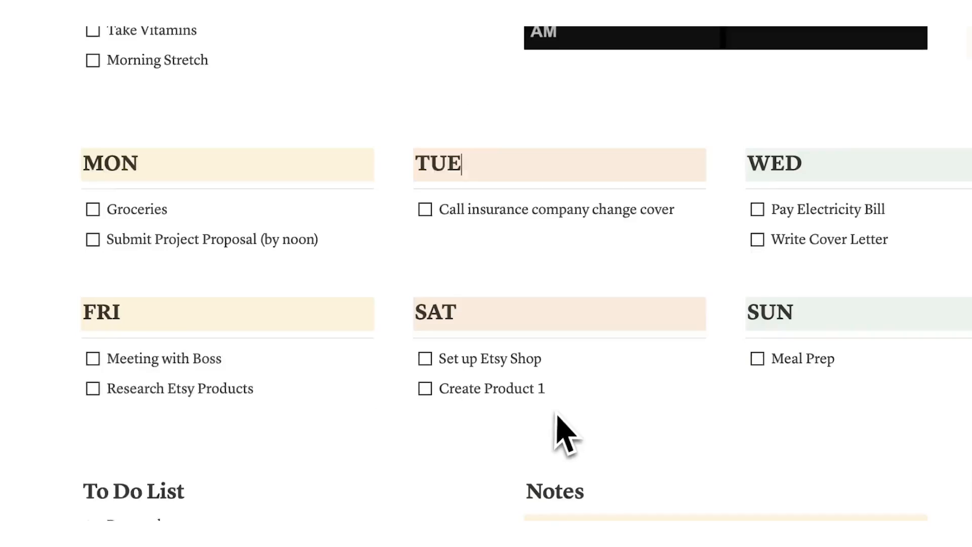
scroll(down, 3)
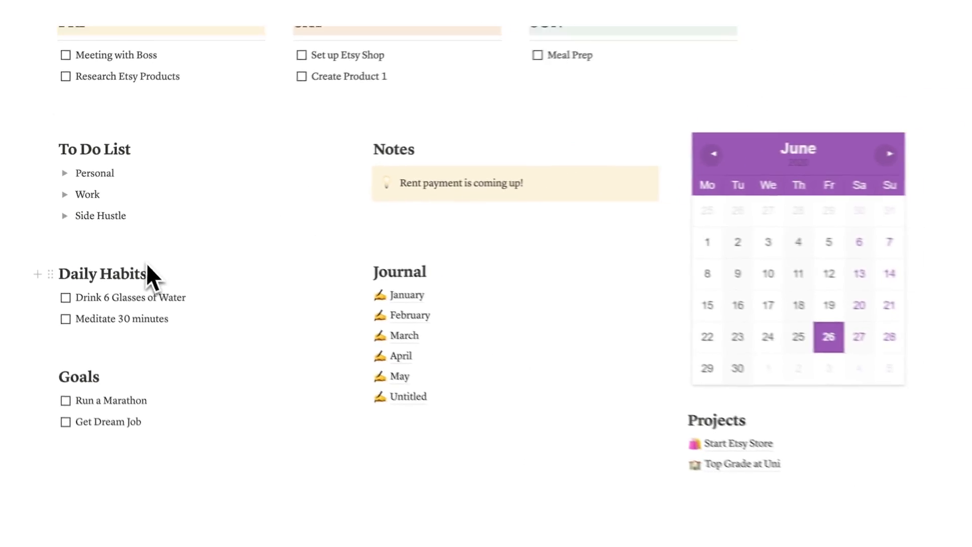
scroll(down, 3)
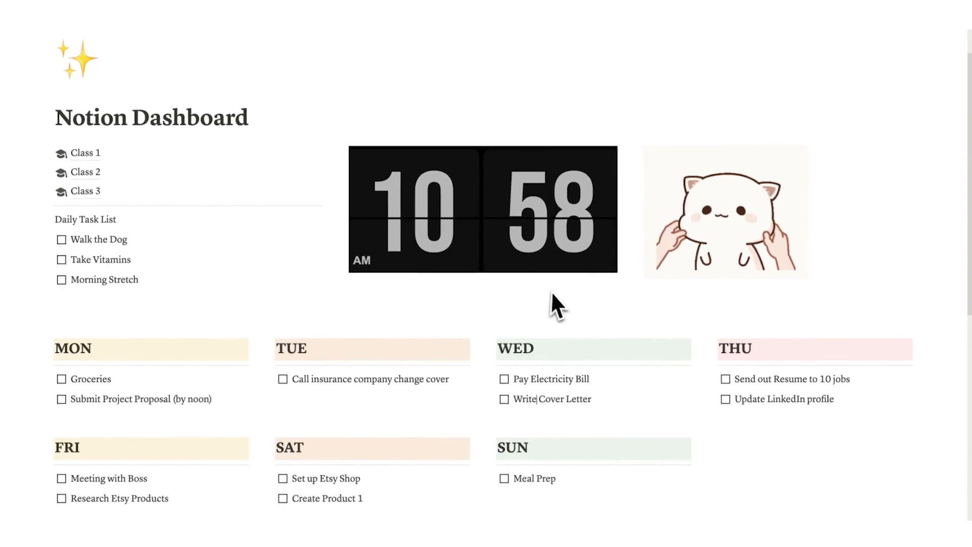
mouse_move(406, 260)
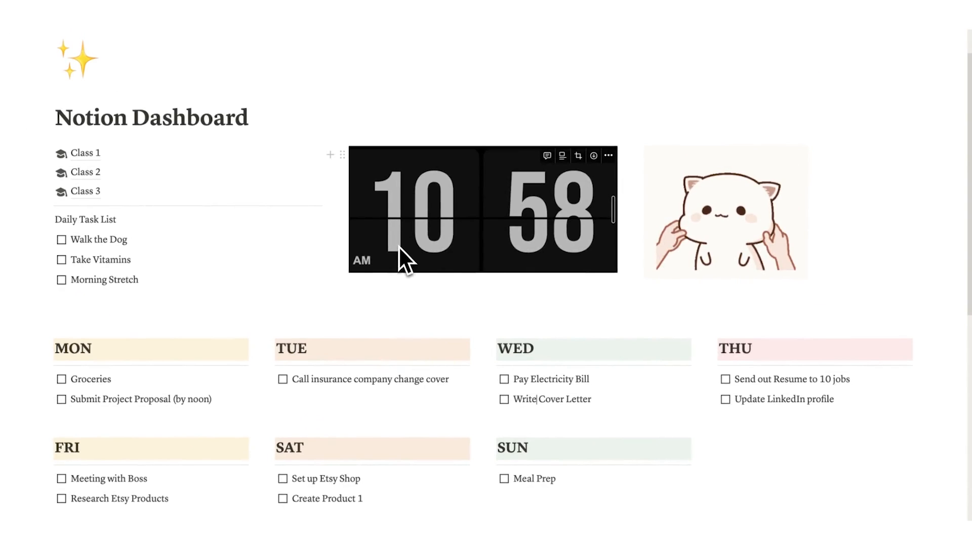
scroll(down, 3)
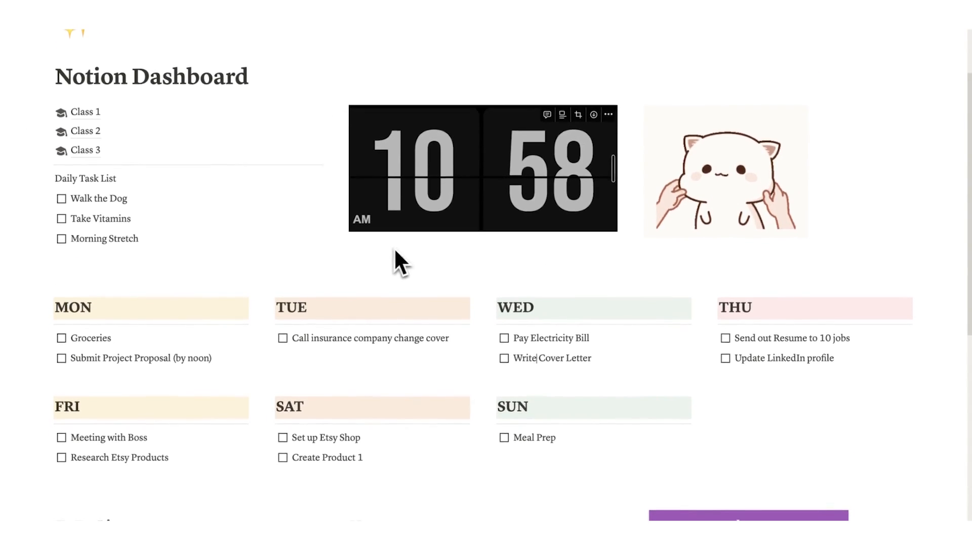
mouse_move(627, 348)
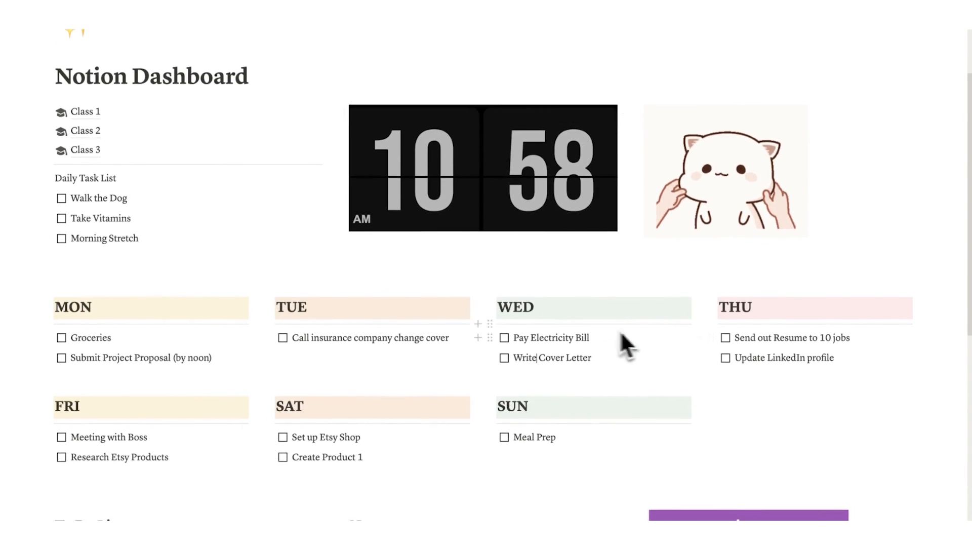
scroll(down, 3)
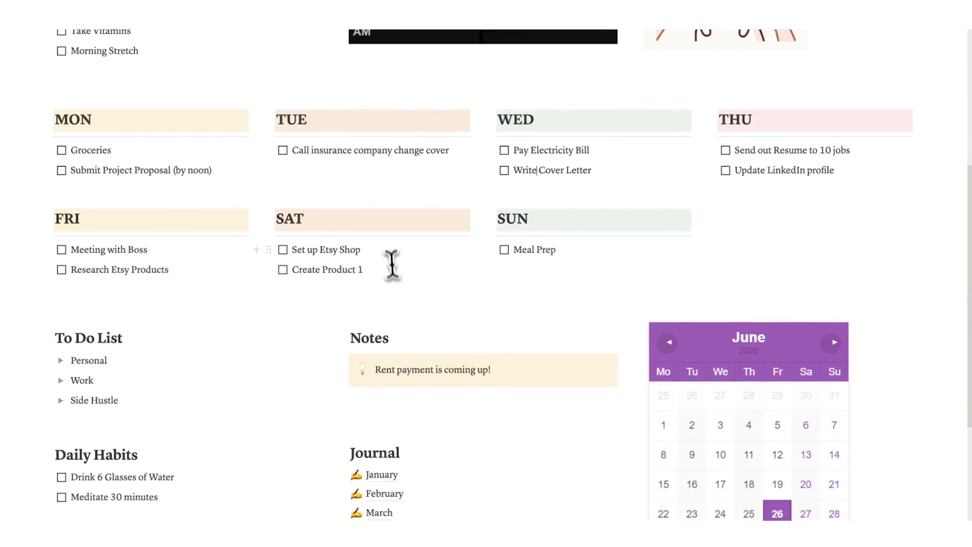
scroll(down, 3)
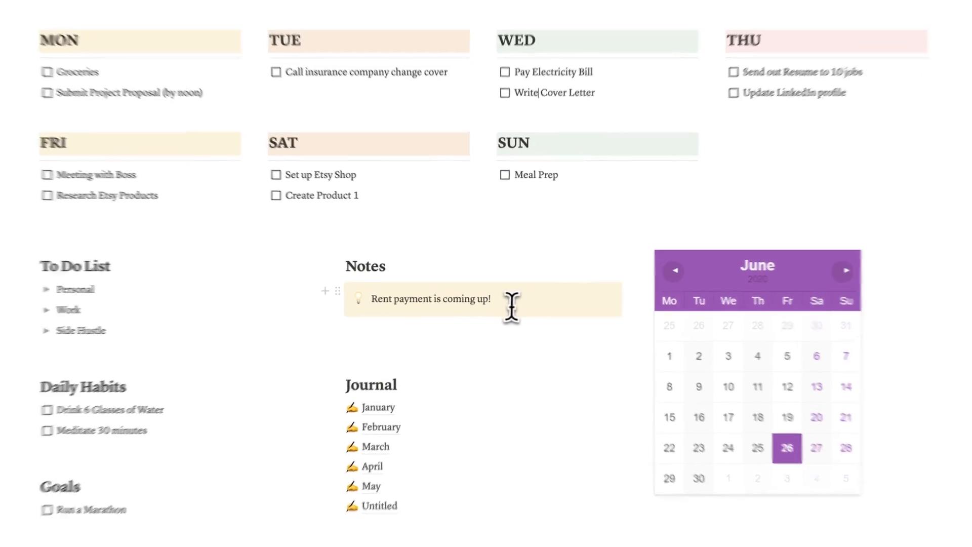
scroll(down, 3)
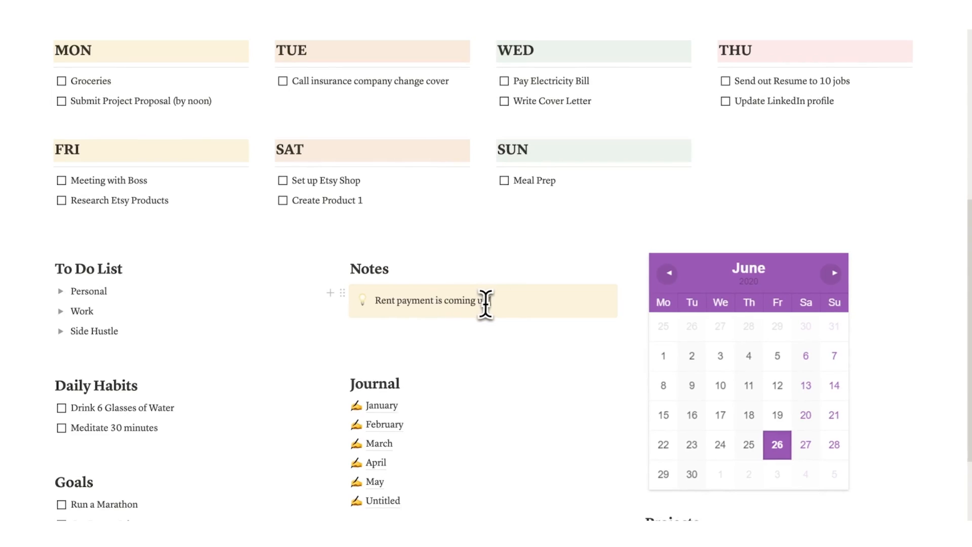
text(p!)
text(SWOT Analysis)
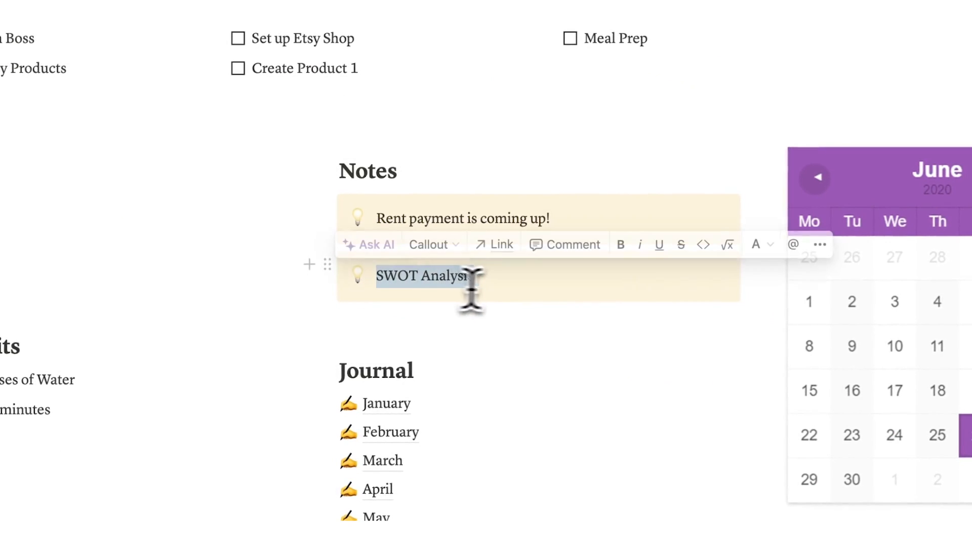
- Rename the Class 1 entry to Marketing
click(496, 276)
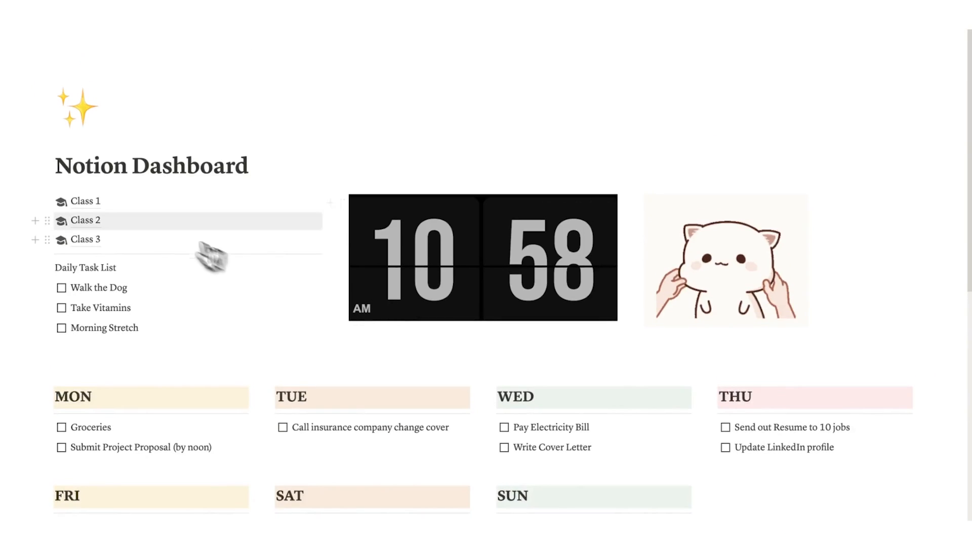
click(85, 220)
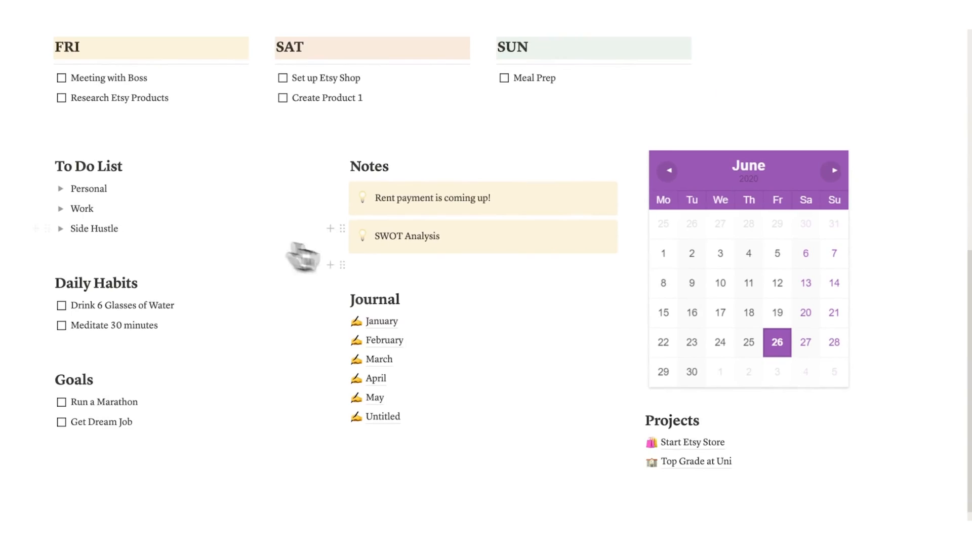
scroll(up, 3)
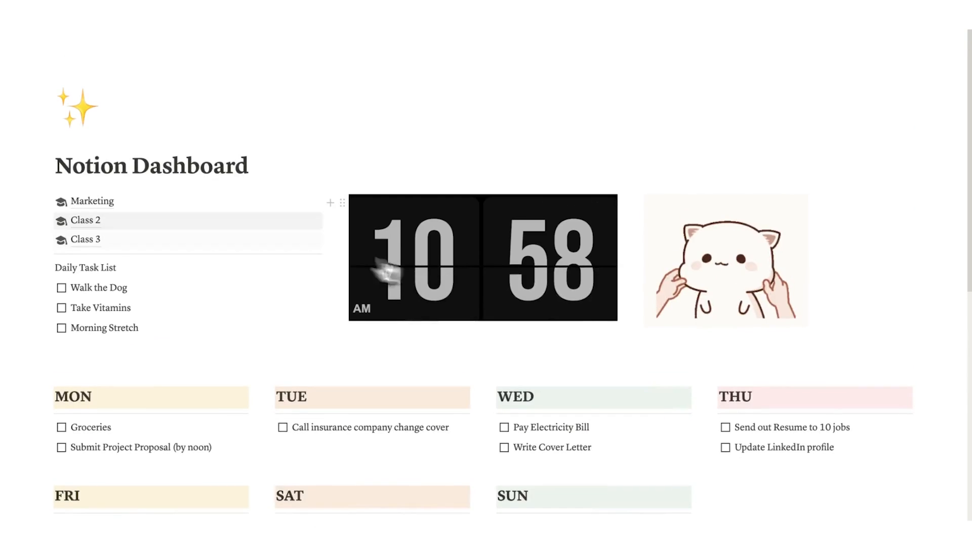
mouse_move(365, 304)
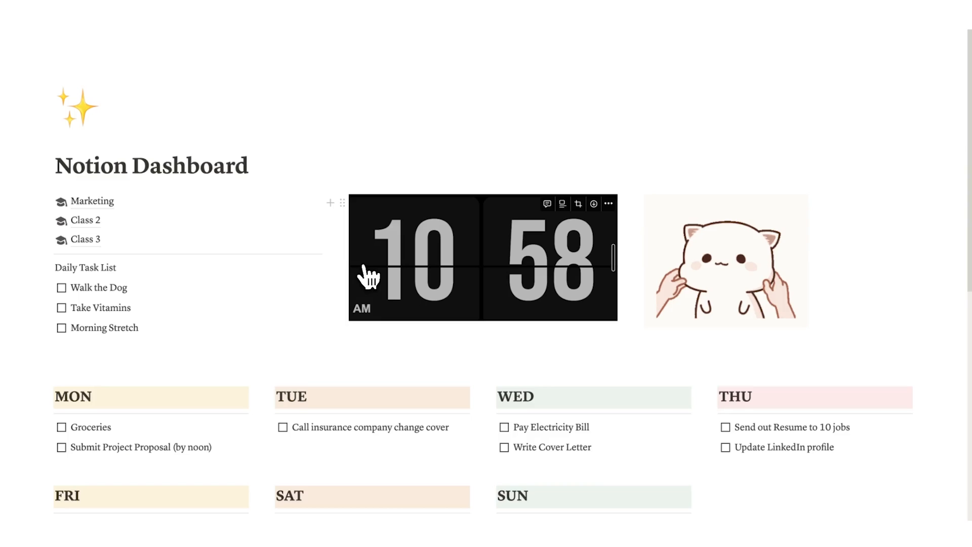
- Switch from the Notion Dashboard to the Headquarters template page via the sidebar
scroll(down, 3)
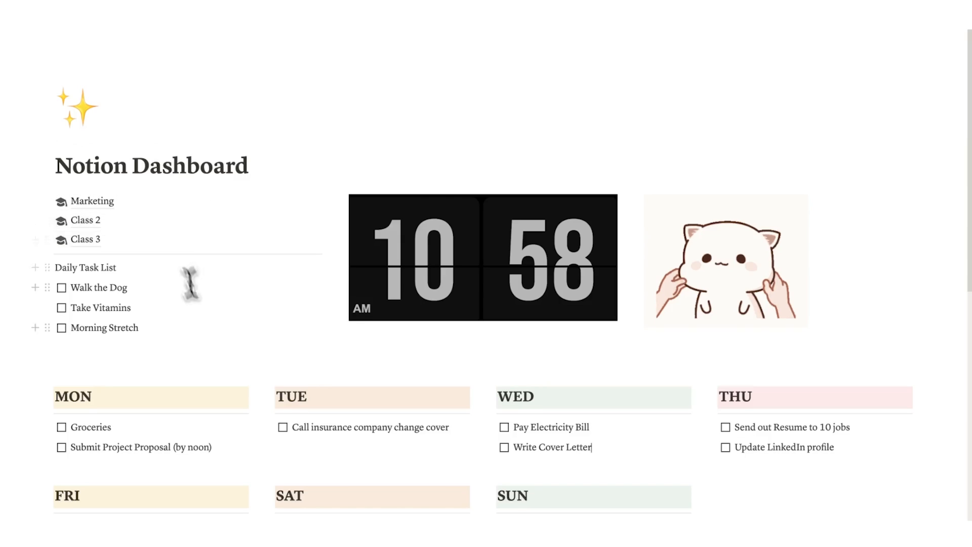
scroll(down, 3)
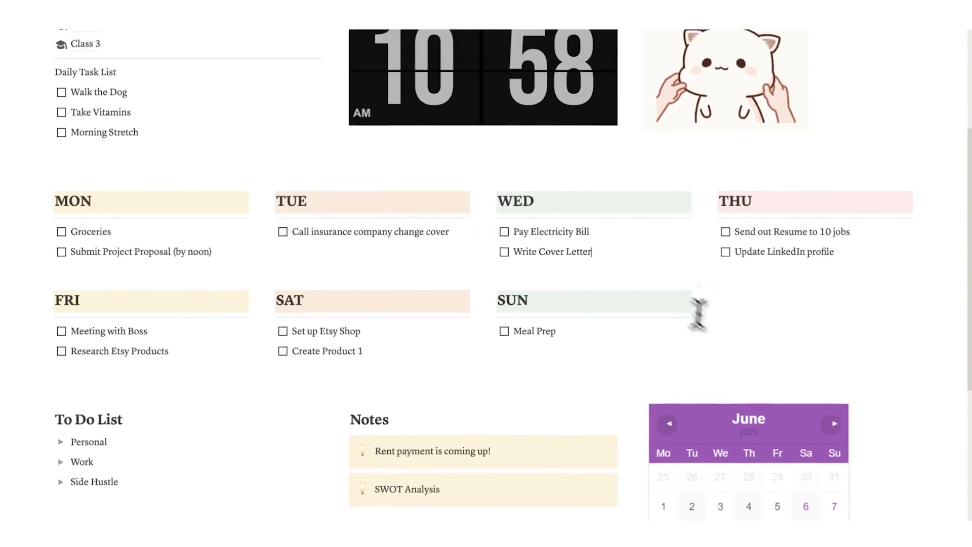
scroll(up, 3)
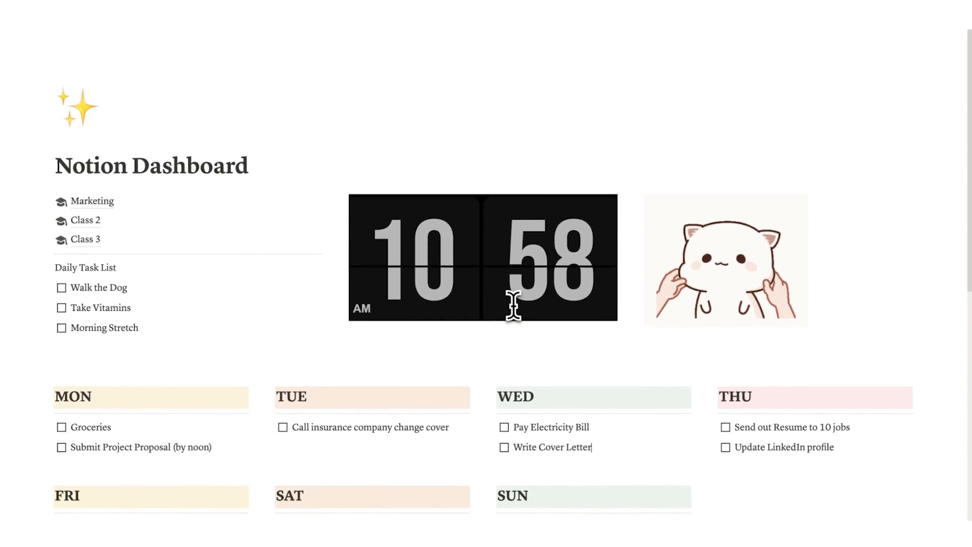
mouse_move(451, 316)
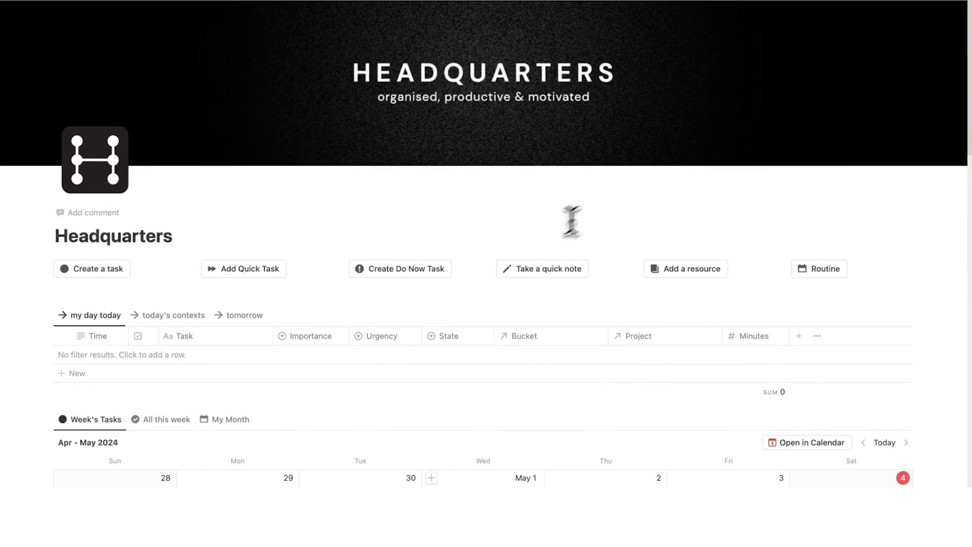
- Review Headquarters' Workspaces gallery and My Life Buckets, then return to the Notion Dashboard
scroll(down, 3)
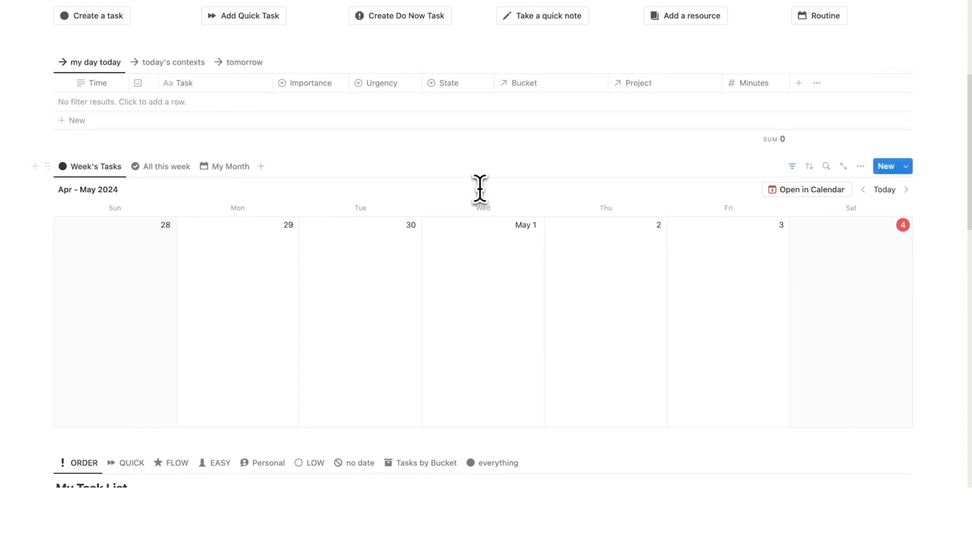
scroll(down, 3)
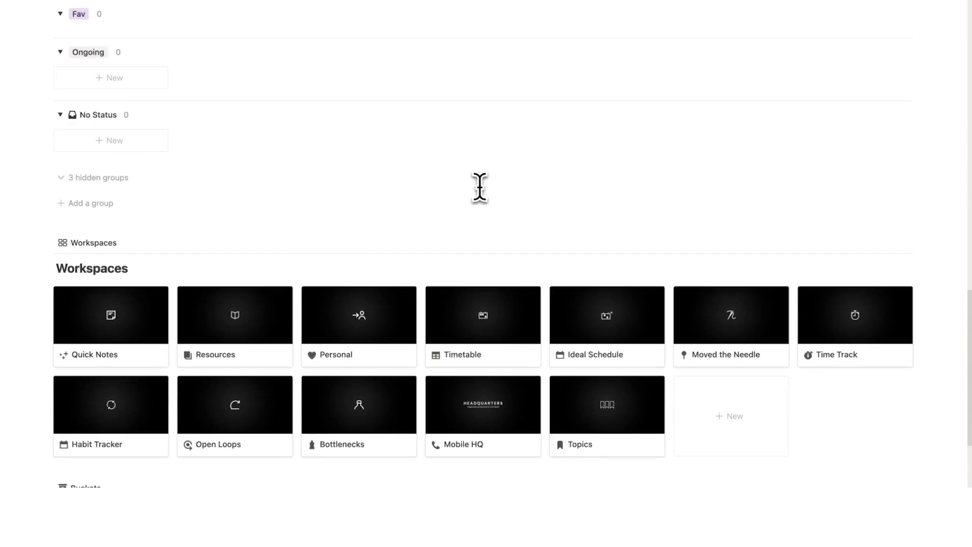
scroll(down, 3)
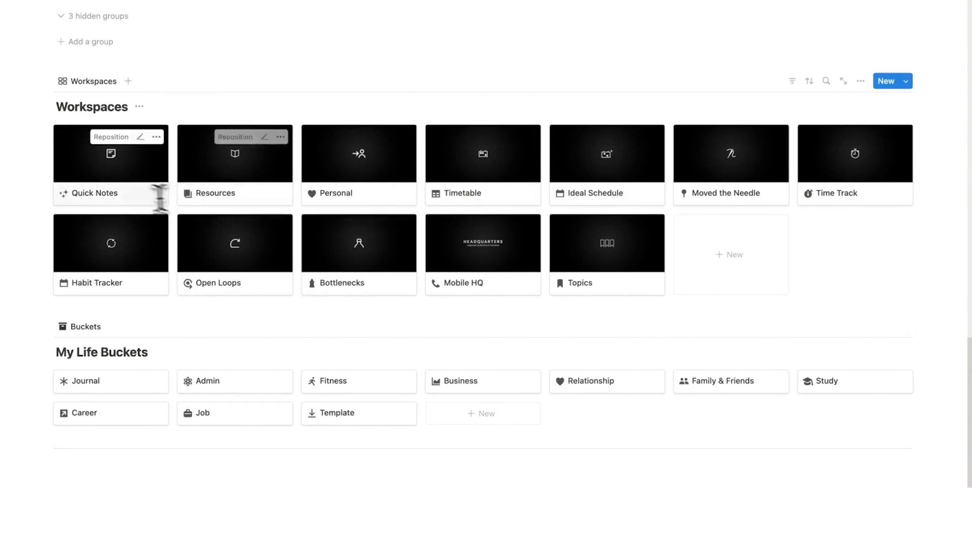
scroll(down, 3)
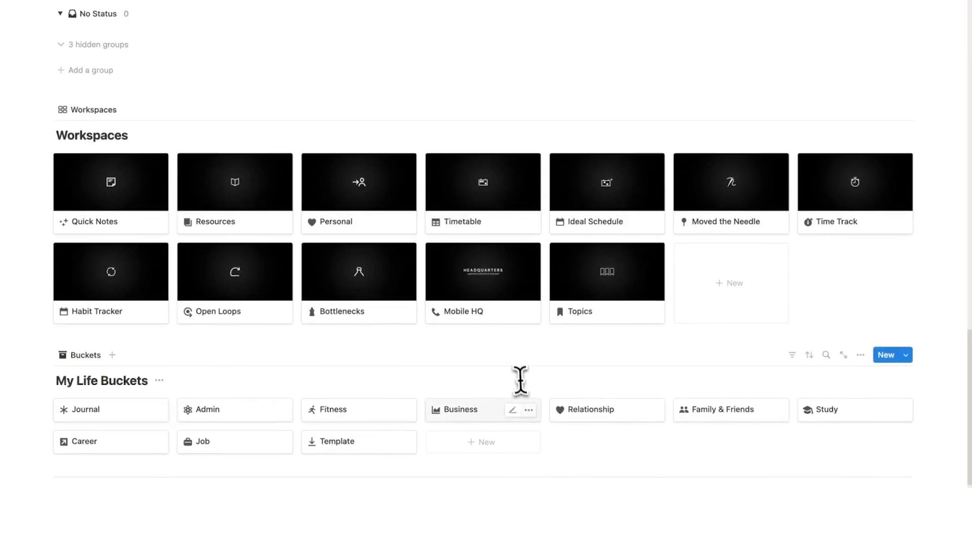
click(482, 271)
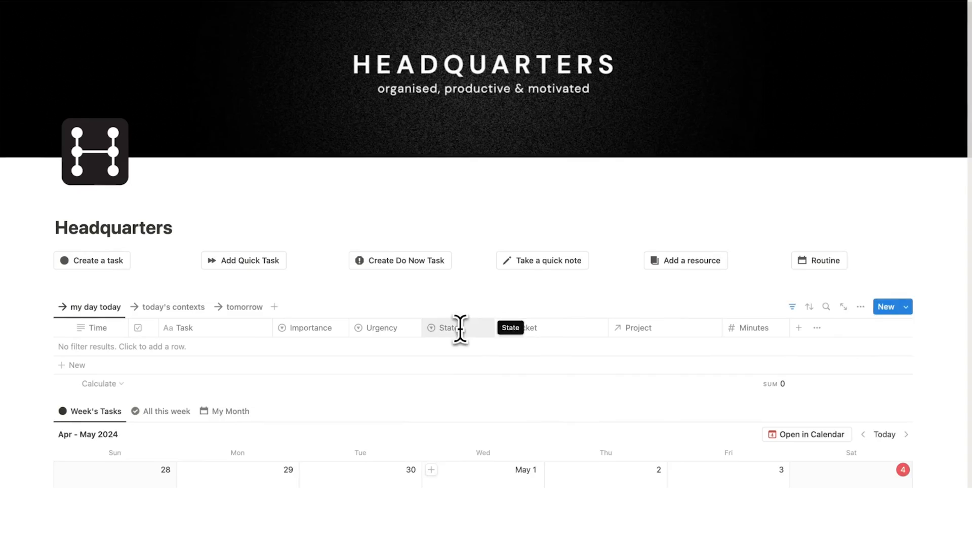
scroll(down, 3)
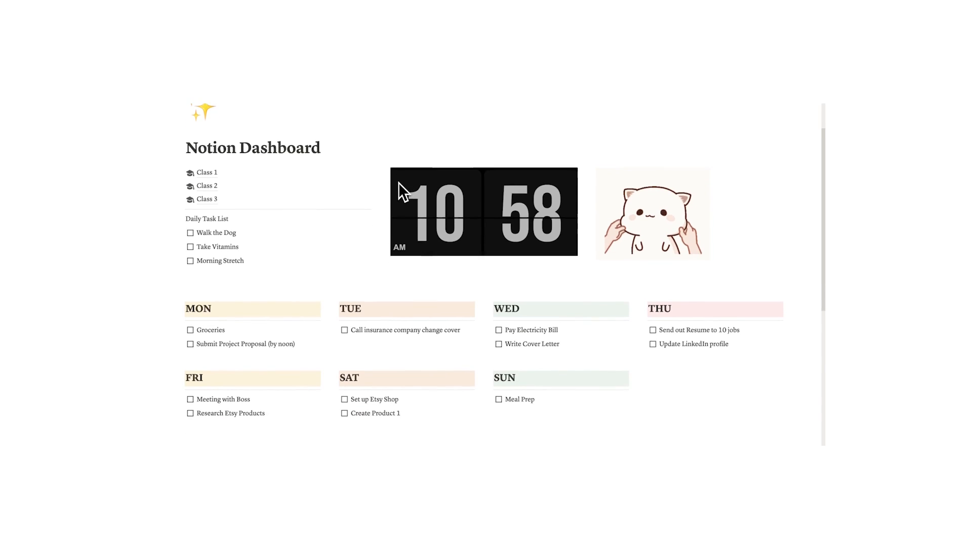
- Back on Headquarters, add a blank task row to the my day today table
scroll(down, 3)
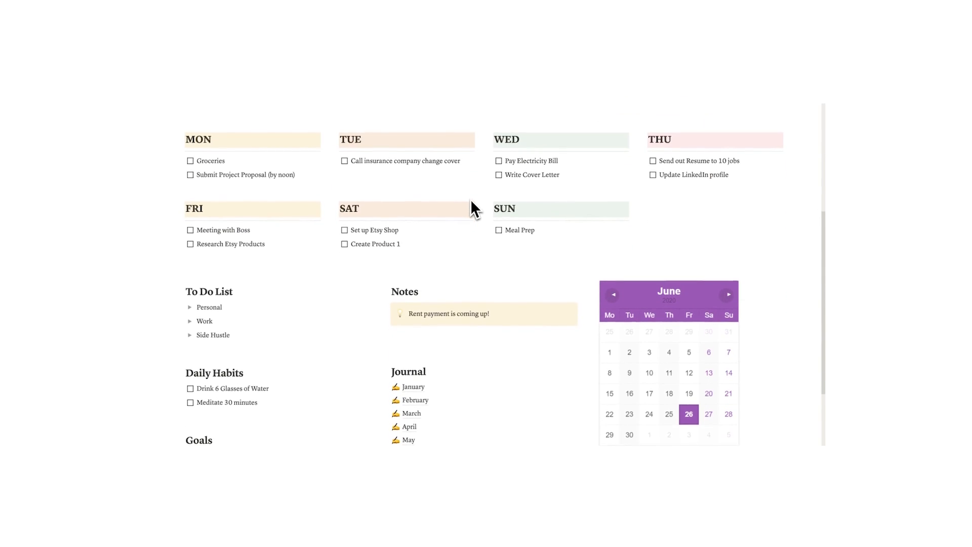
scroll(up, 3)
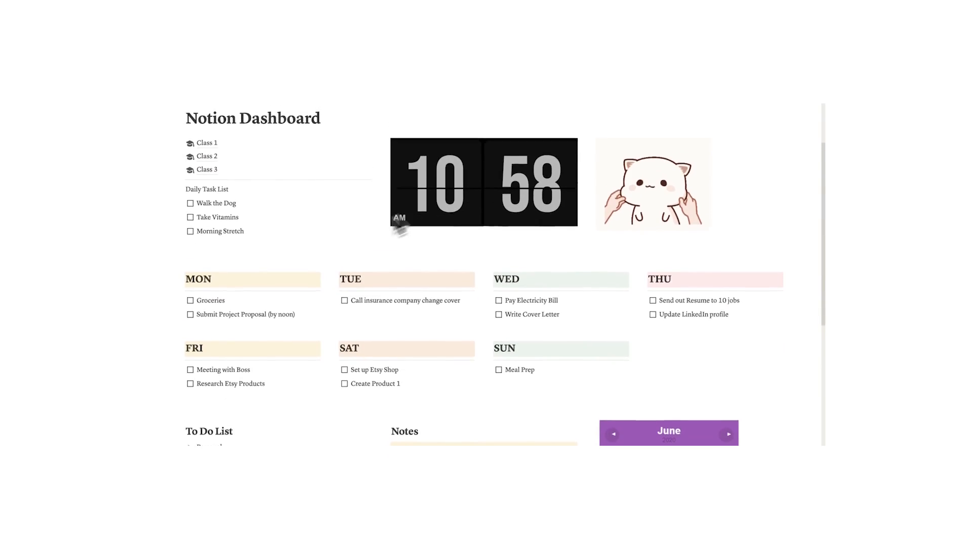
scroll(down, 3)
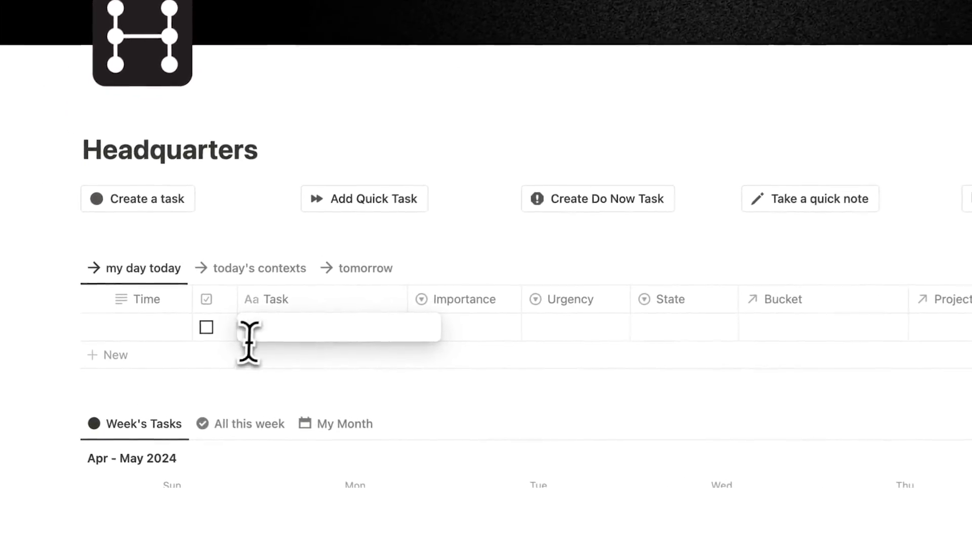
- Add Gym, Write Cover Letter and Update Resume tasks and set their Importance and Urgency
scroll(down, 3)
text(Gym)
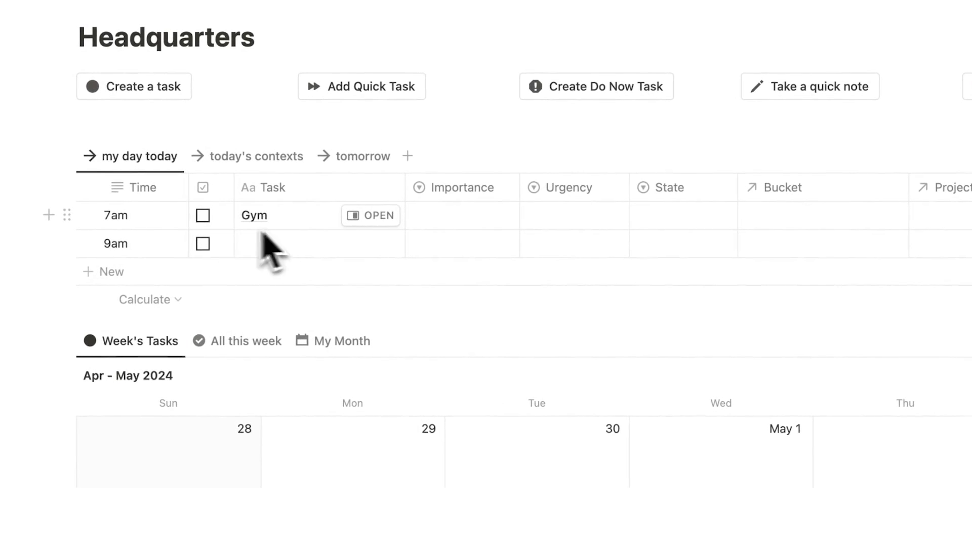
click(821, 215)
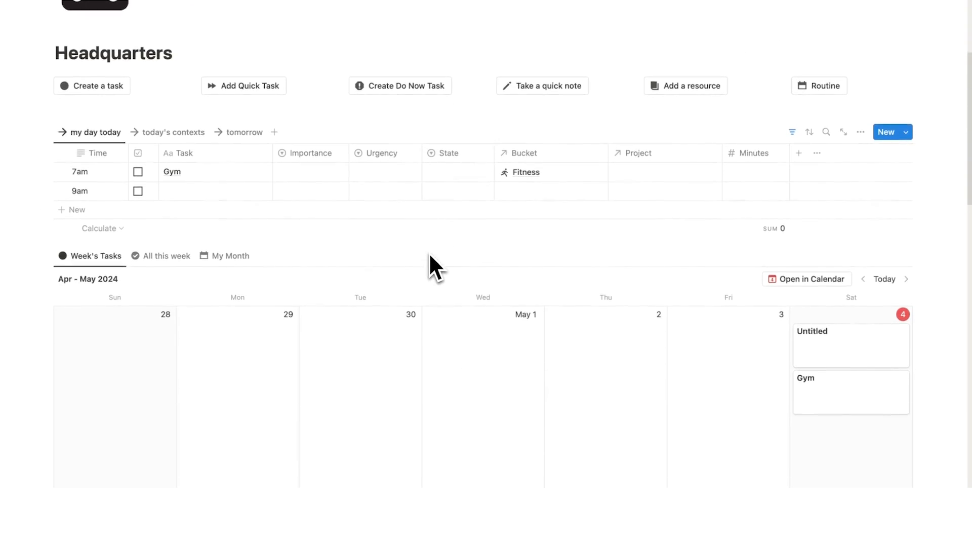
scroll(down, 3)
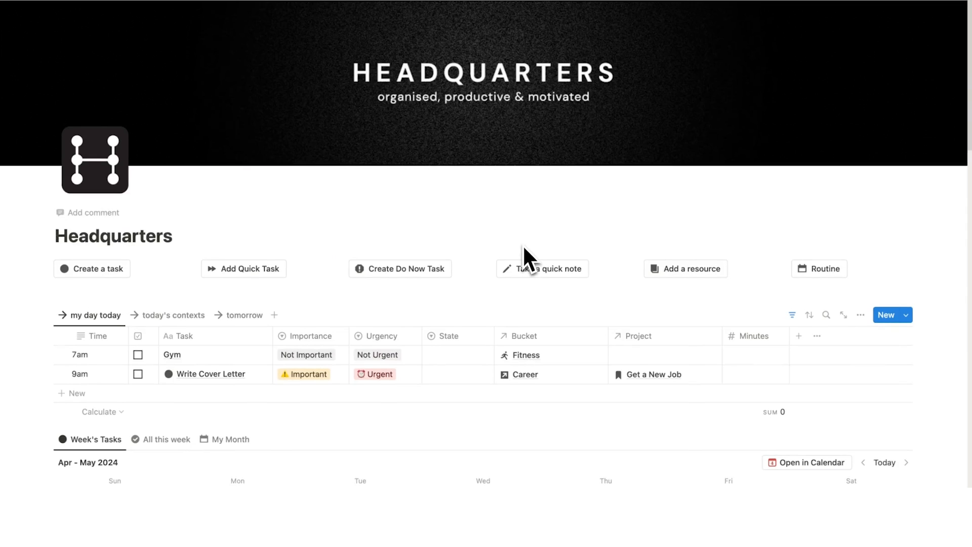
scroll(down, 3)
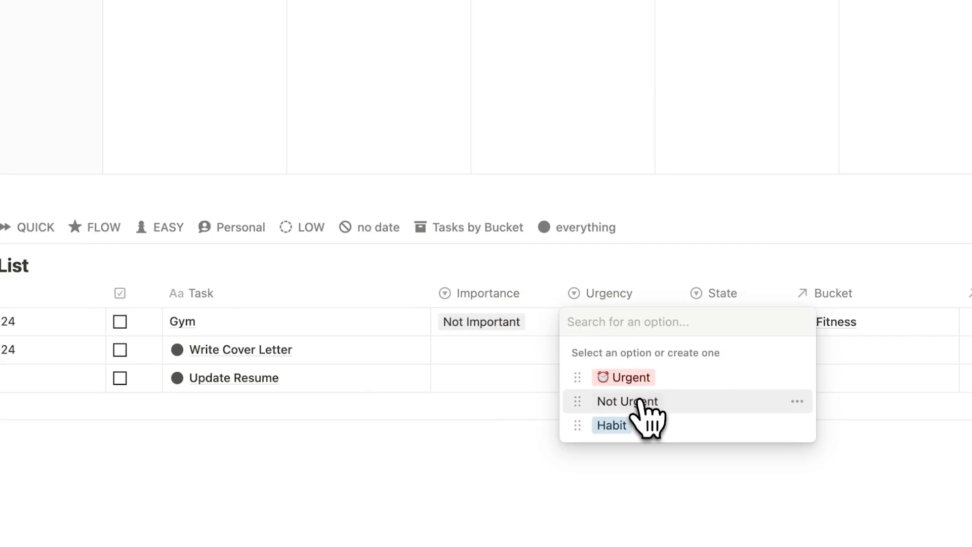
click(626, 401)
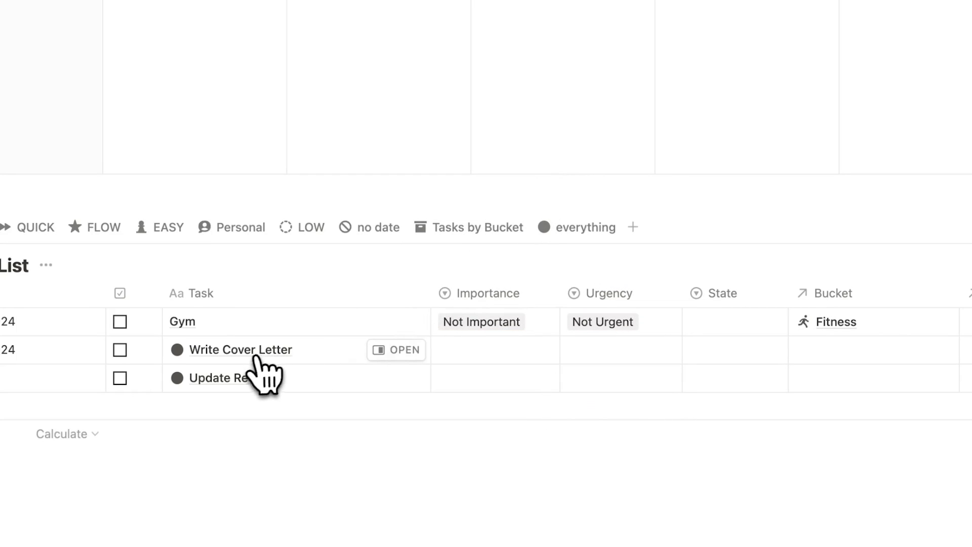
click(495, 349)
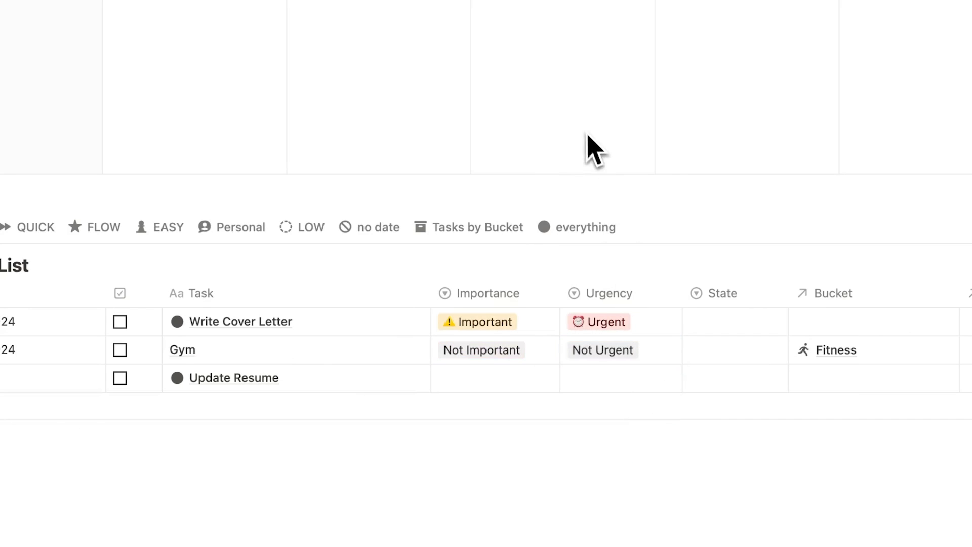
mouse_move(552, 335)
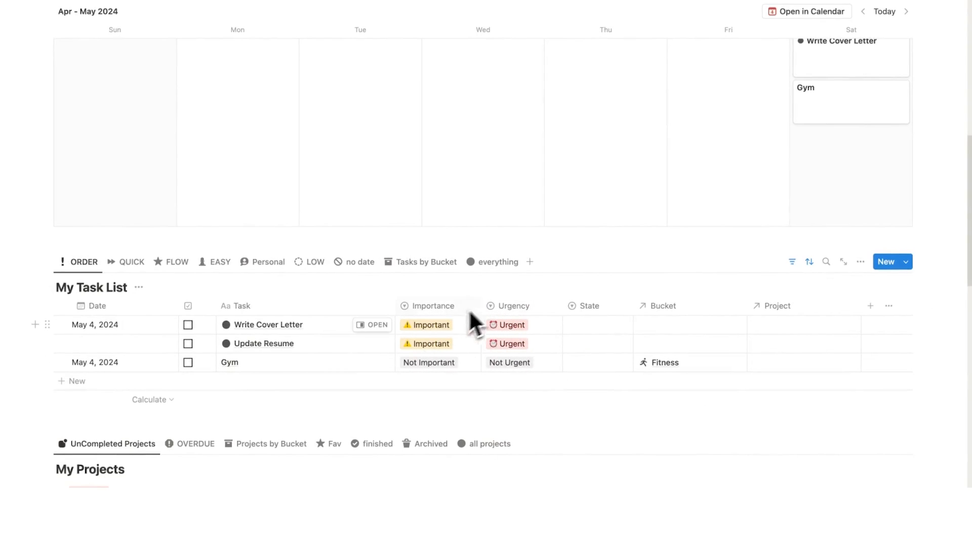
scroll(up, 3)
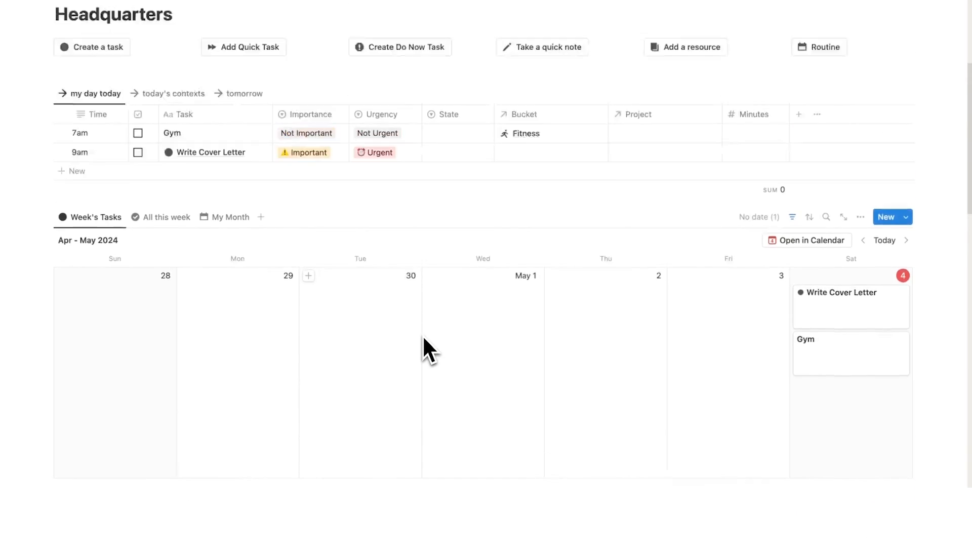
scroll(down, 3)
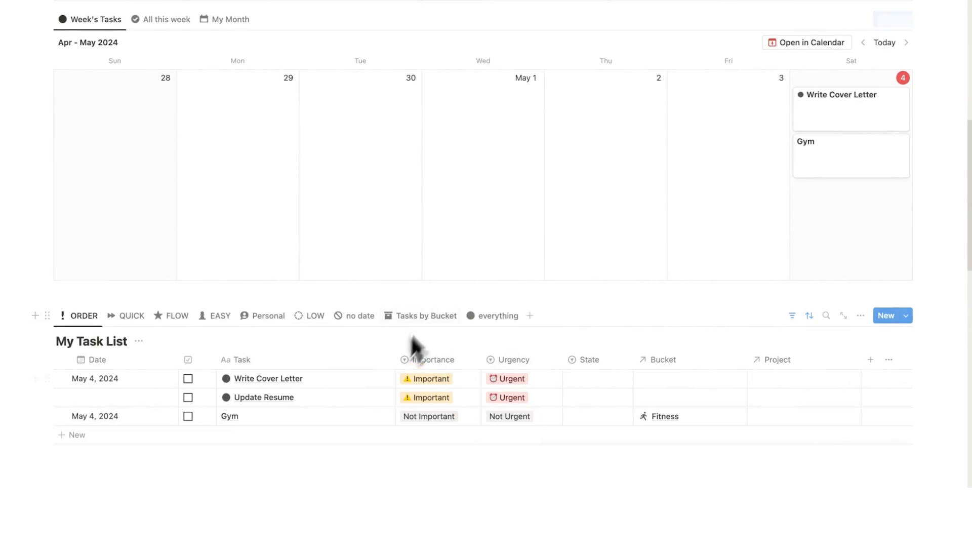
scroll(up, 3)
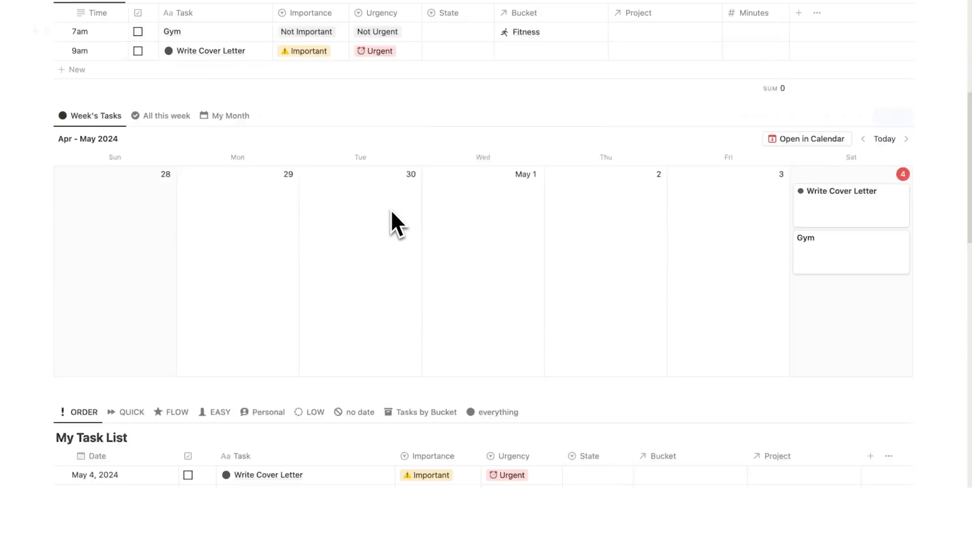
scroll(up, 3)
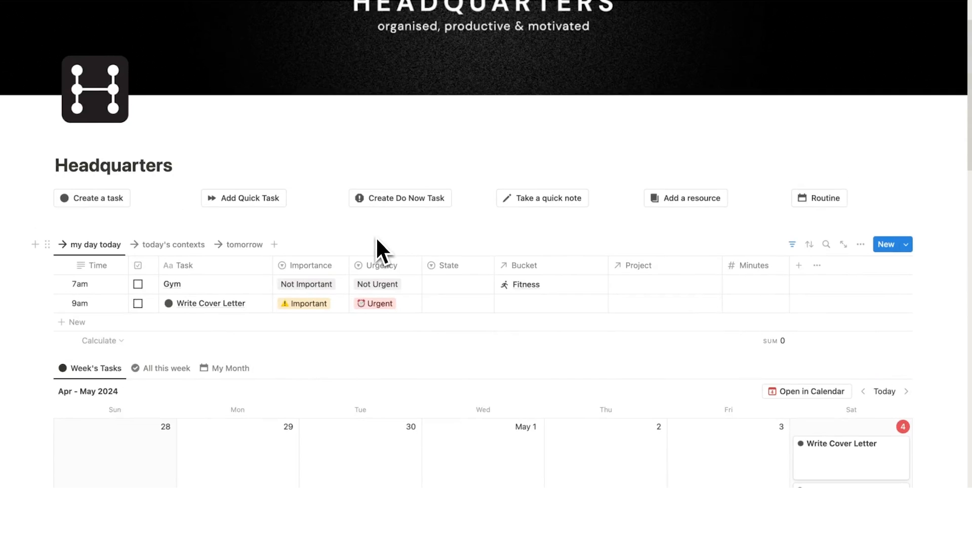
scroll(down, 3)
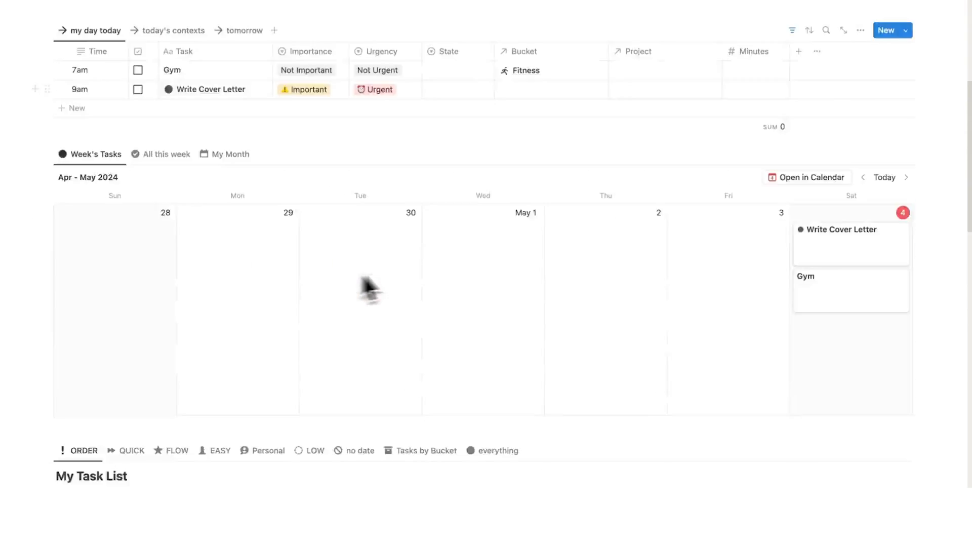
scroll(down, 3)
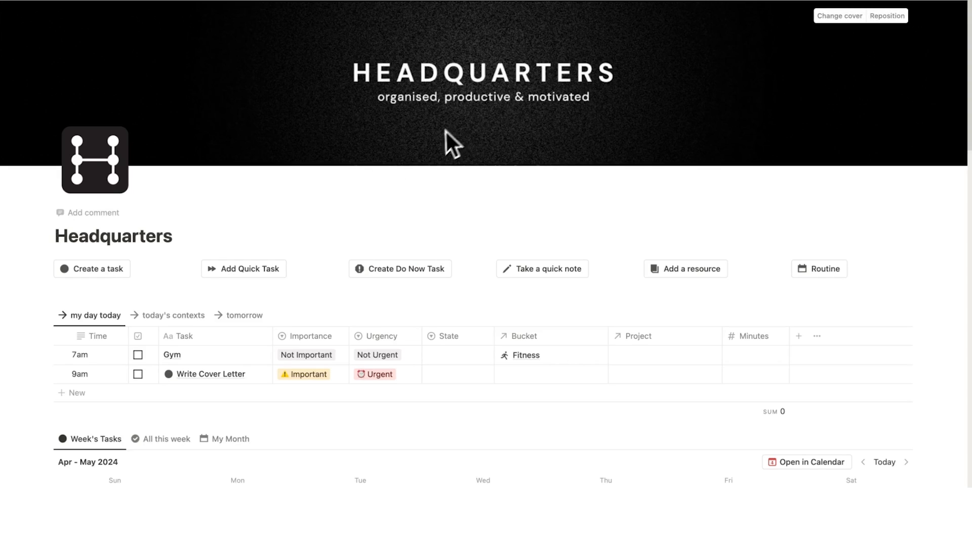
mouse_move(467, 180)
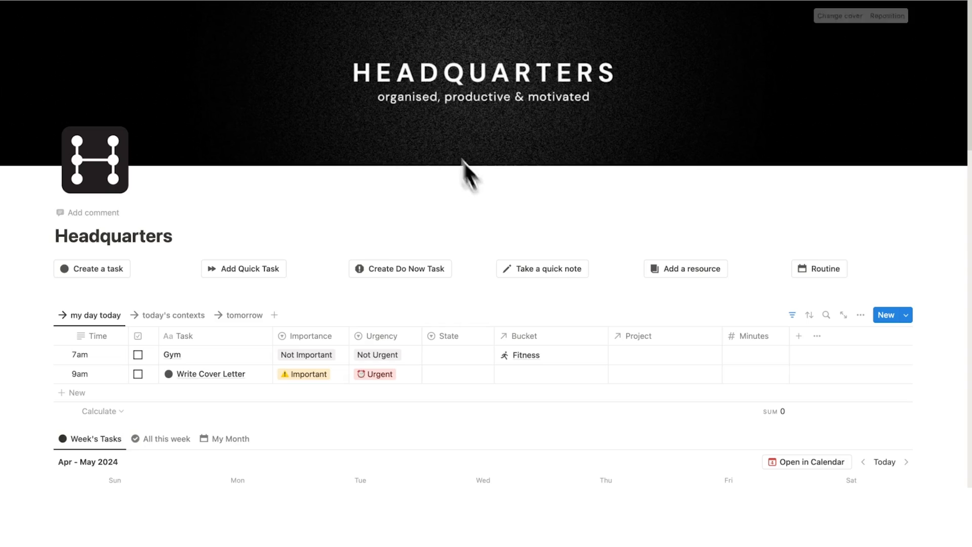
scroll(down, 3)
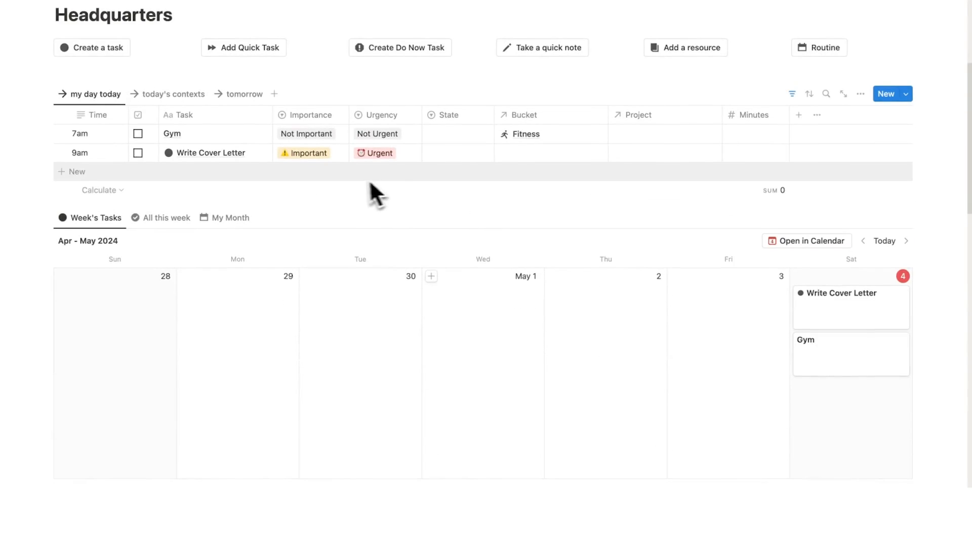
scroll(down, 3)
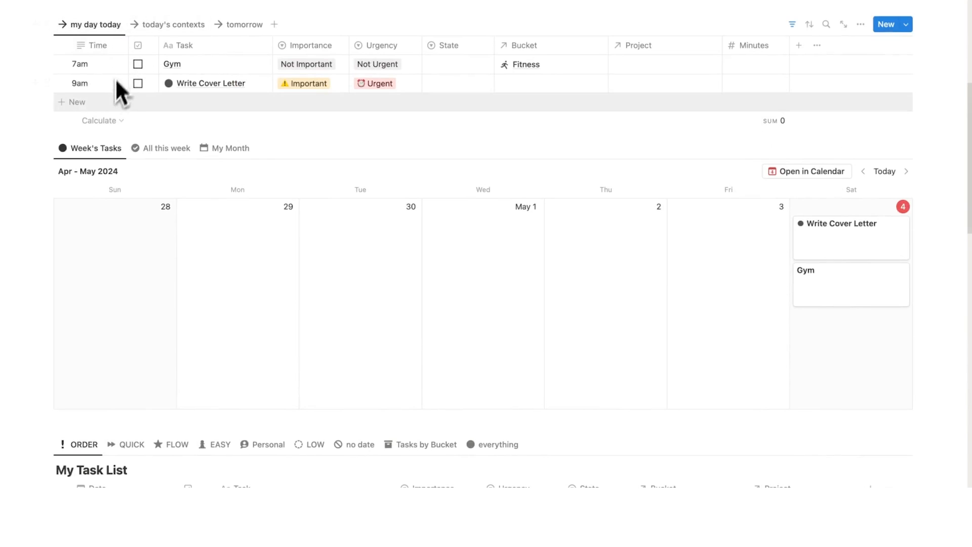
mouse_move(843, 320)
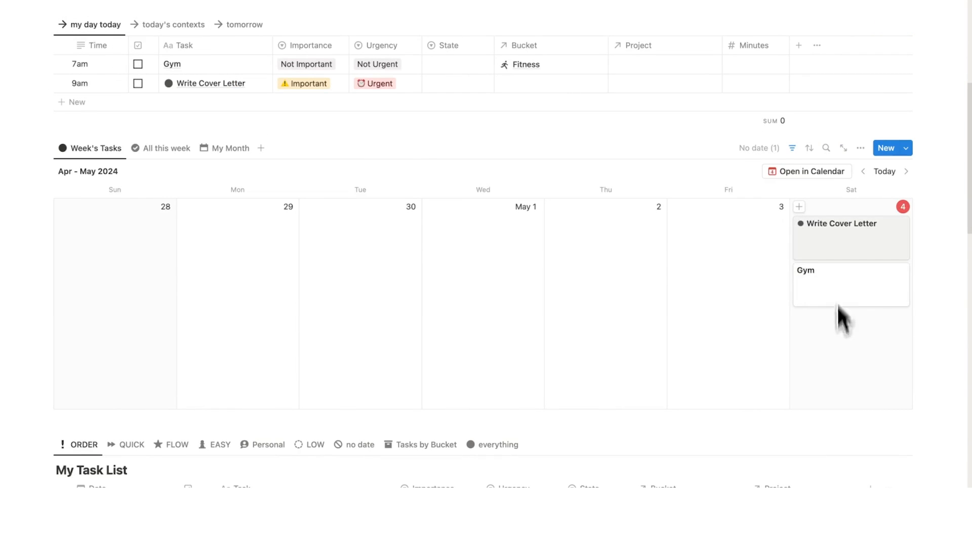
scroll(down, 3)
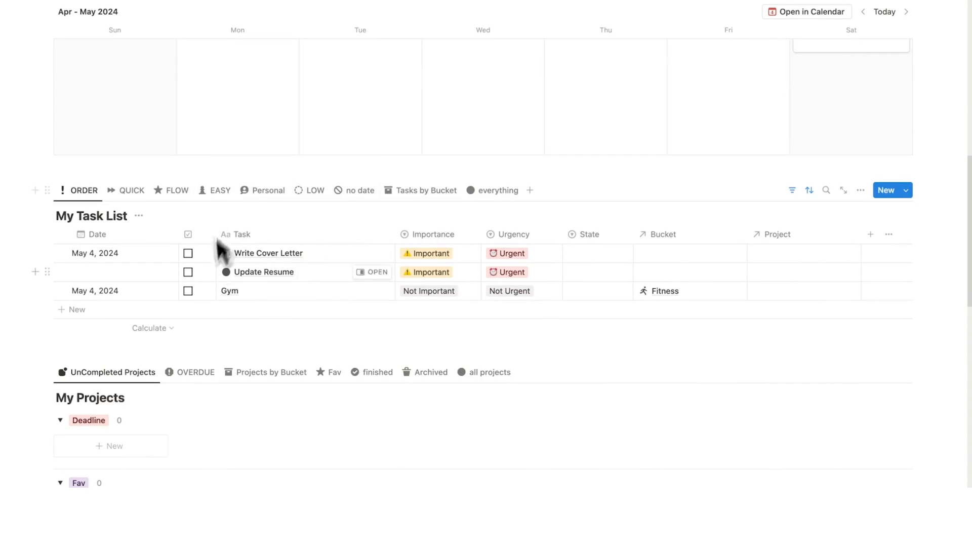
mouse_move(508, 276)
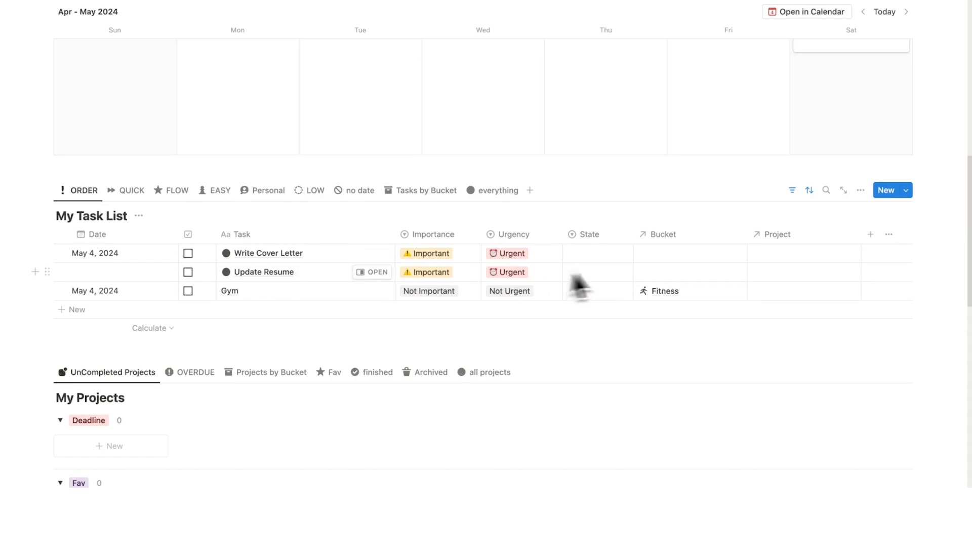
- Assign Write Cover Letter and Update Resume to the Get a New Job project and Career bucket
click(800, 253)
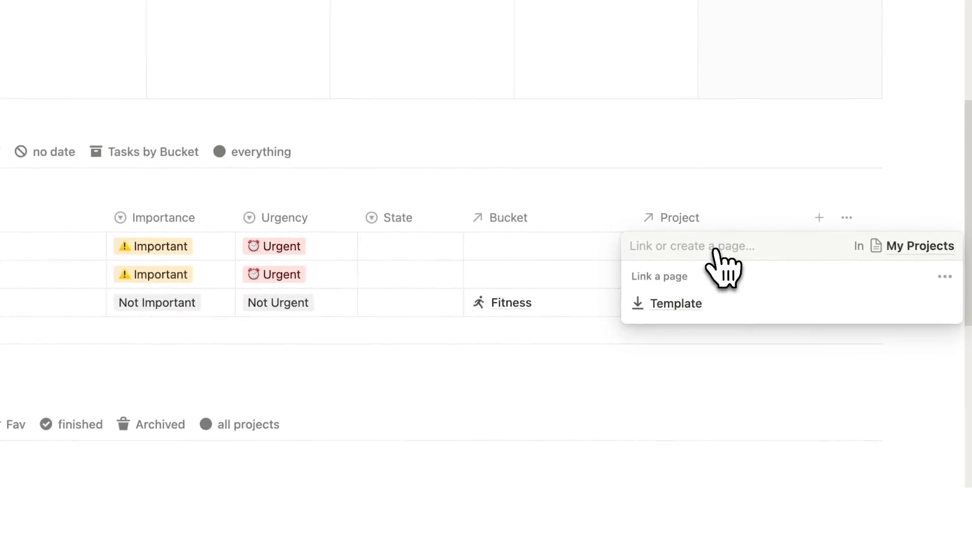
text(Get a New Job)
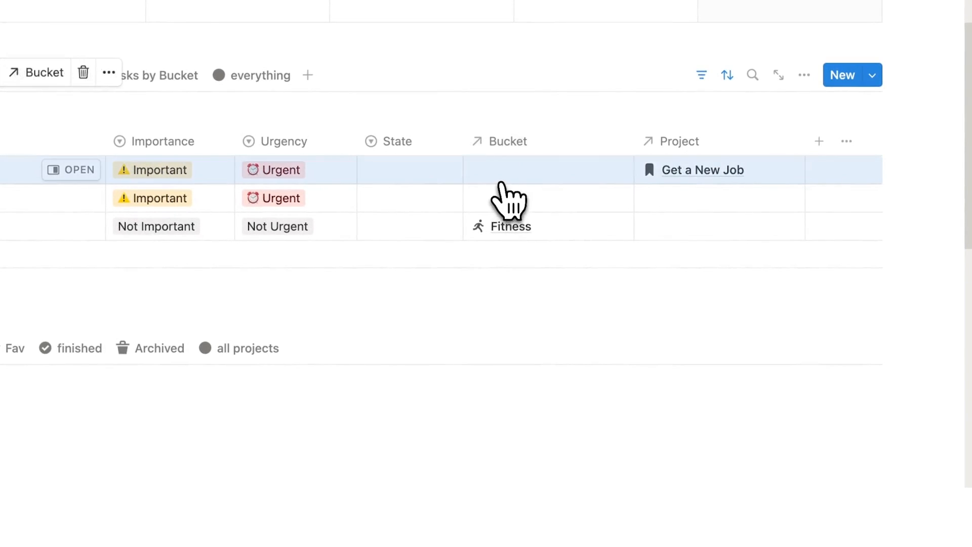
click(548, 169)
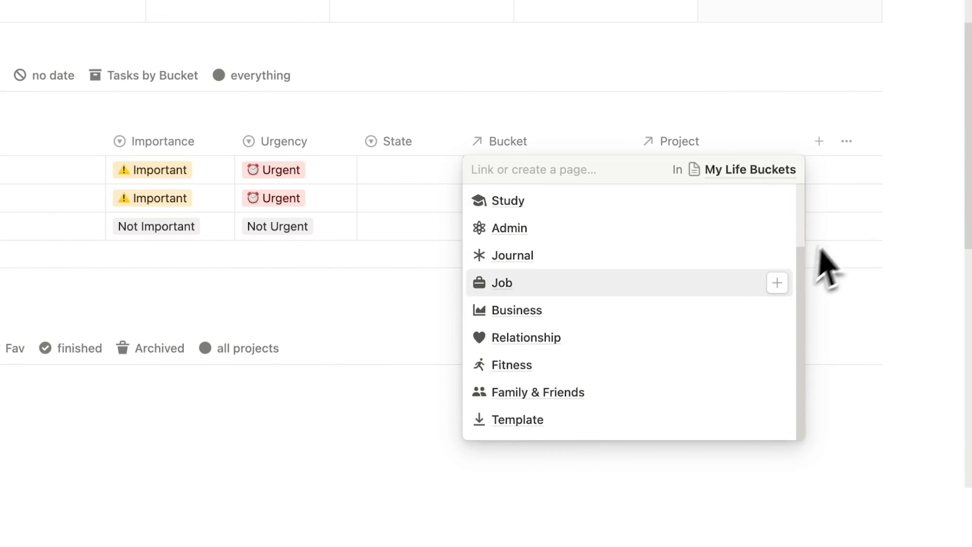
click(501, 282)
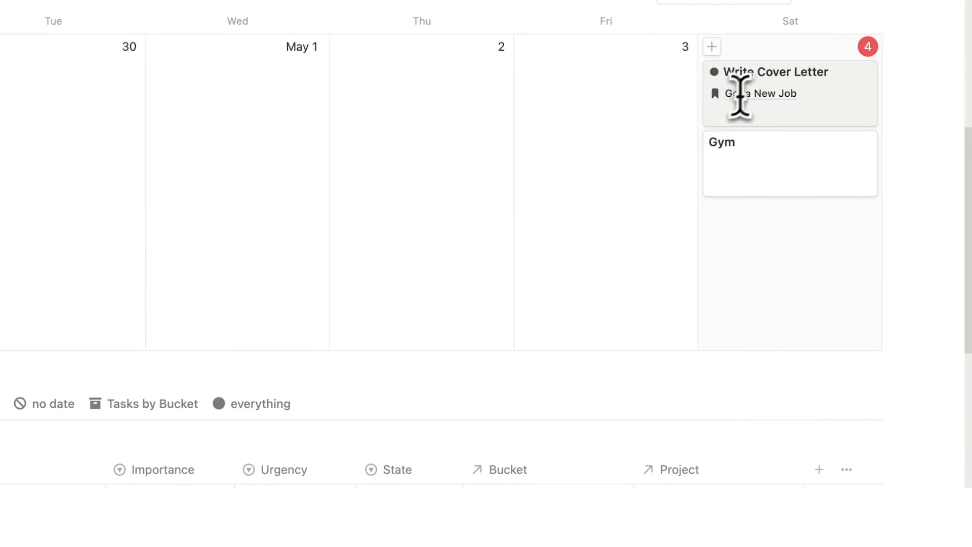
scroll(up, 3)
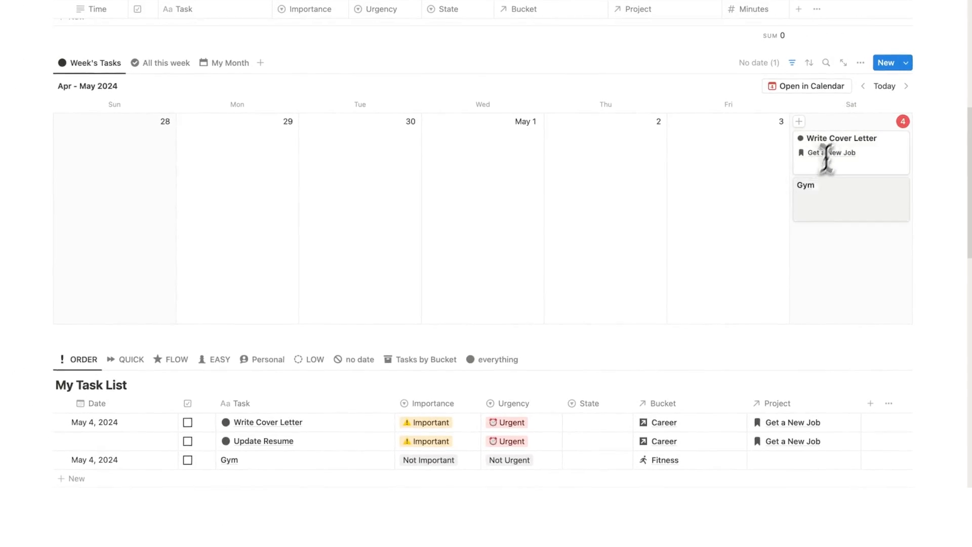
scroll(up, 3)
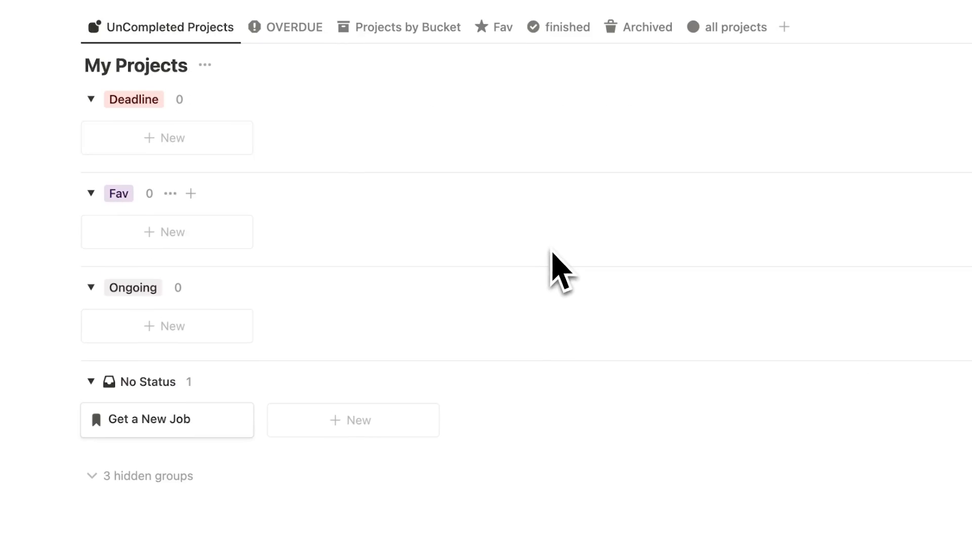
- Open the Get a New Job card as a full page showing its two linked tasks
click(149, 420)
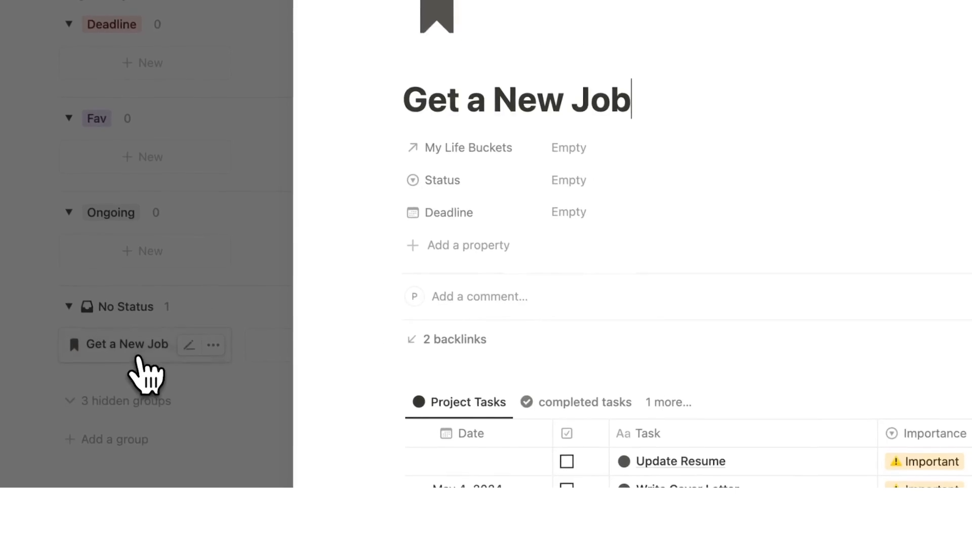
scroll(down, 3)
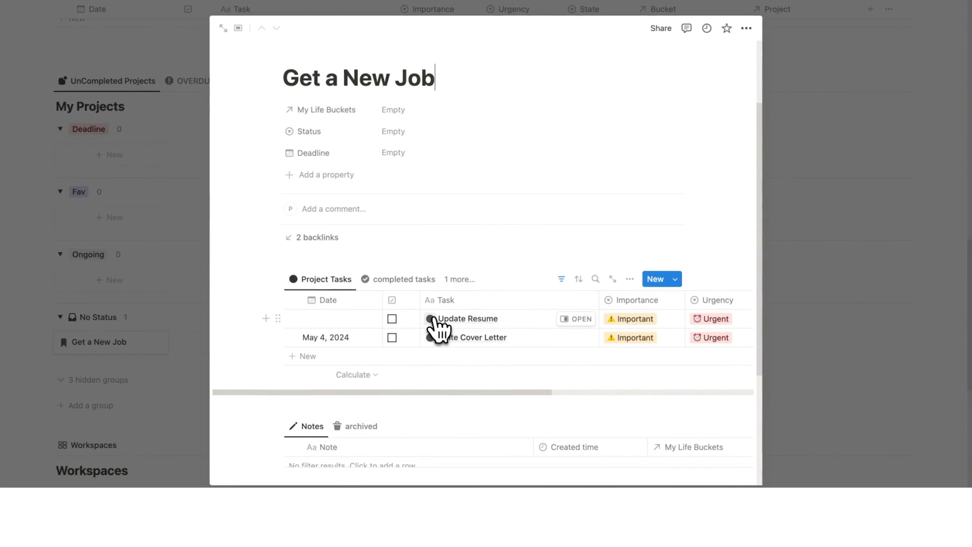
mouse_move(490, 372)
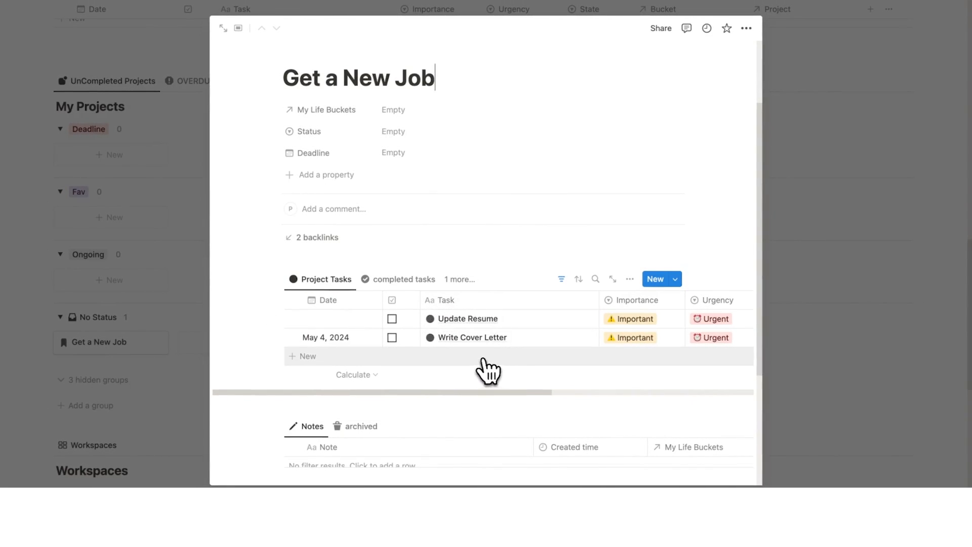
scroll(down, 3)
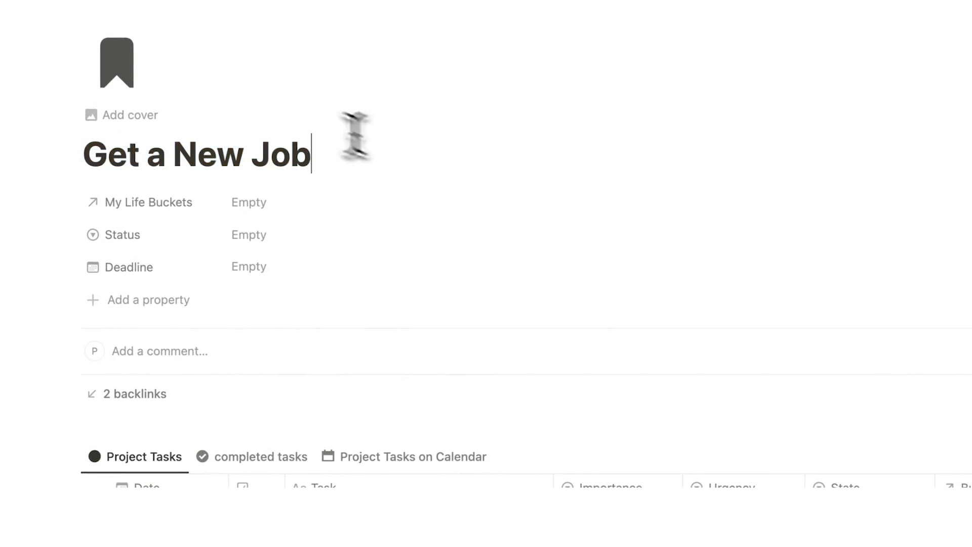
scroll(down, 3)
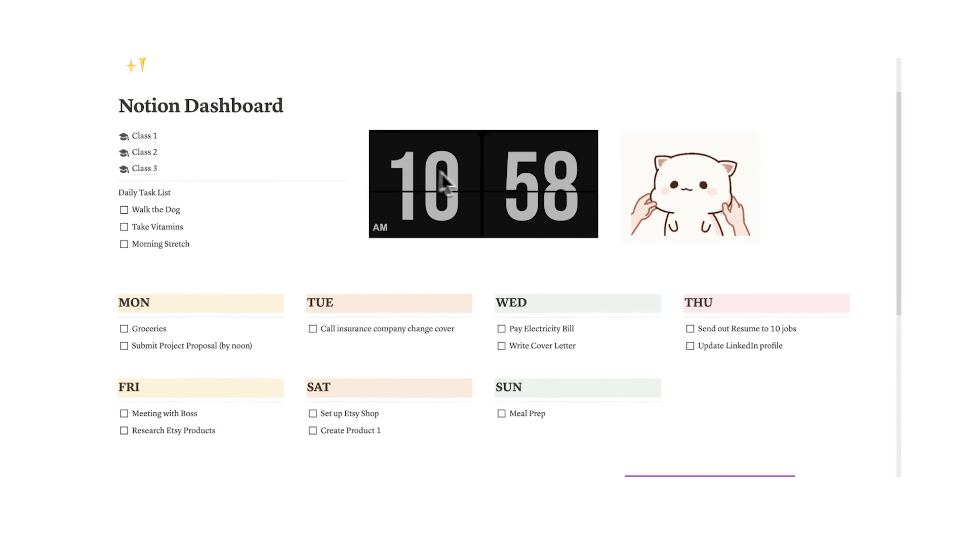
- Scroll through the Notion Dashboard page and its weekday task lists
scroll(down, 3)
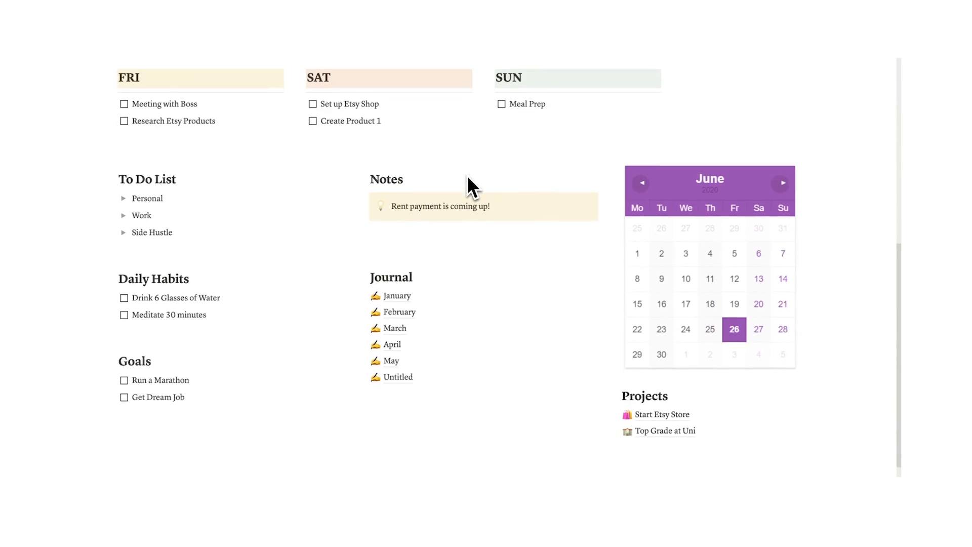
scroll(up, 3)
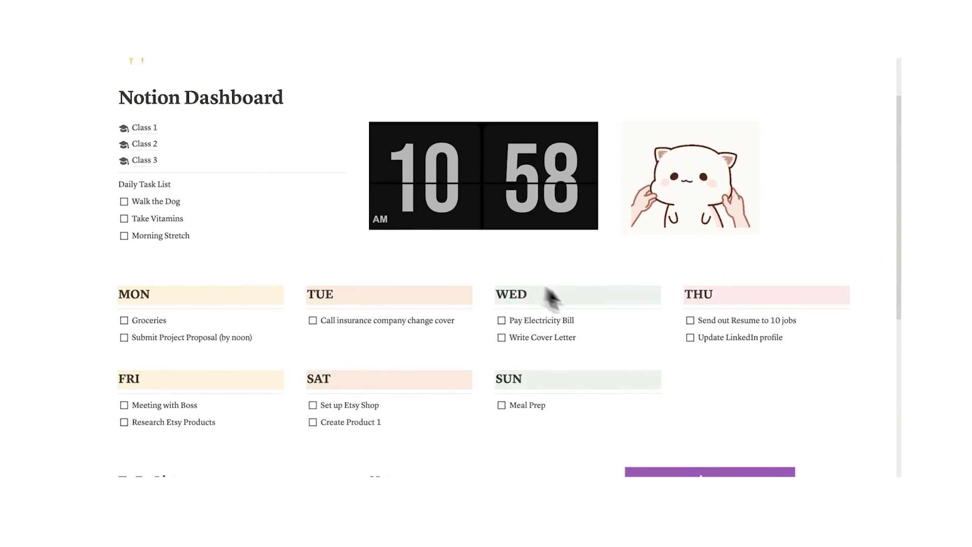
scroll(down, 3)
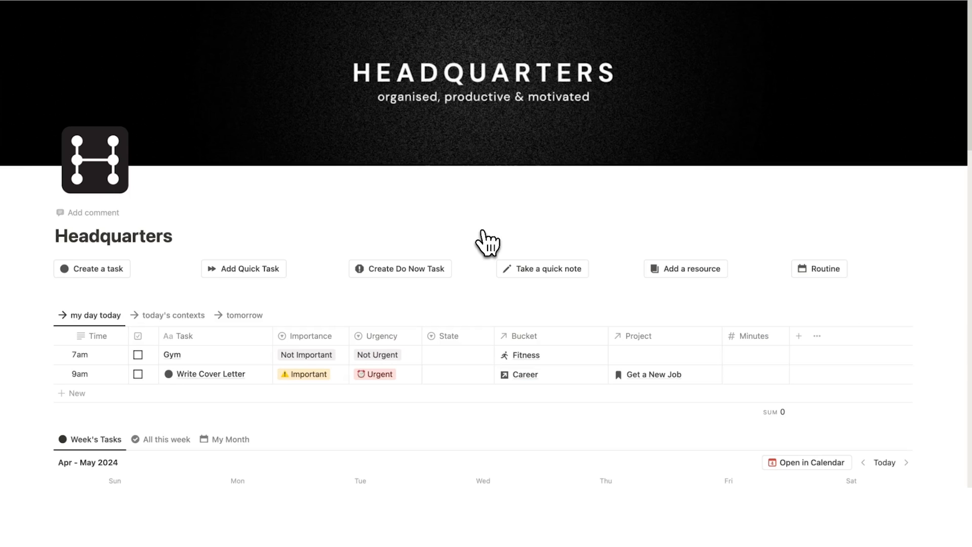
mouse_move(485, 230)
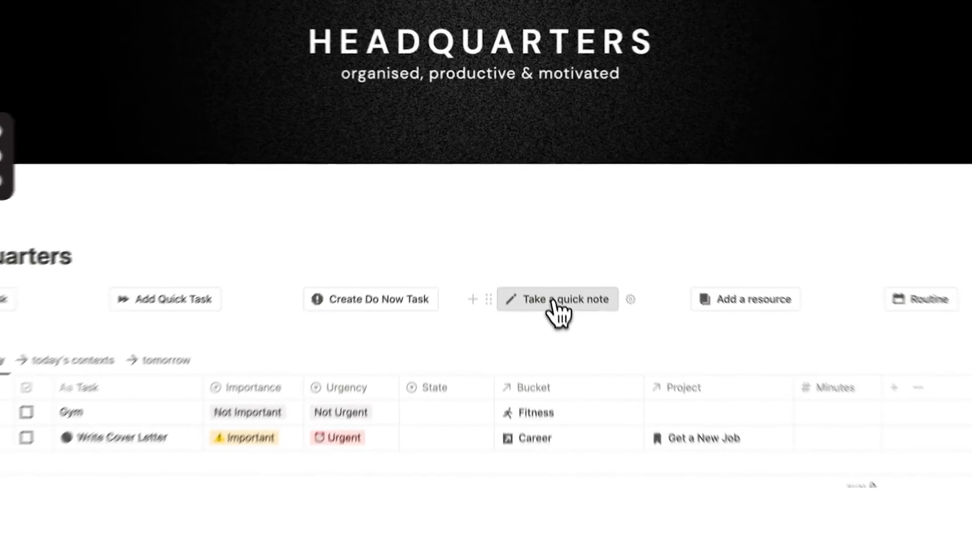
- Create the quick note 'Resumes should be PDFs', tag it with the Career bucket, and close it
click(557, 298)
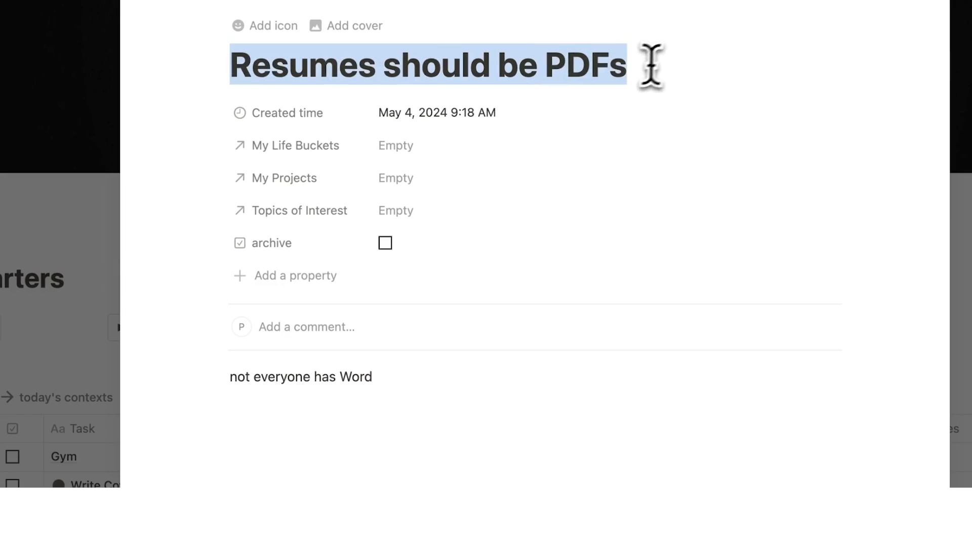
mouse_move(534, 178)
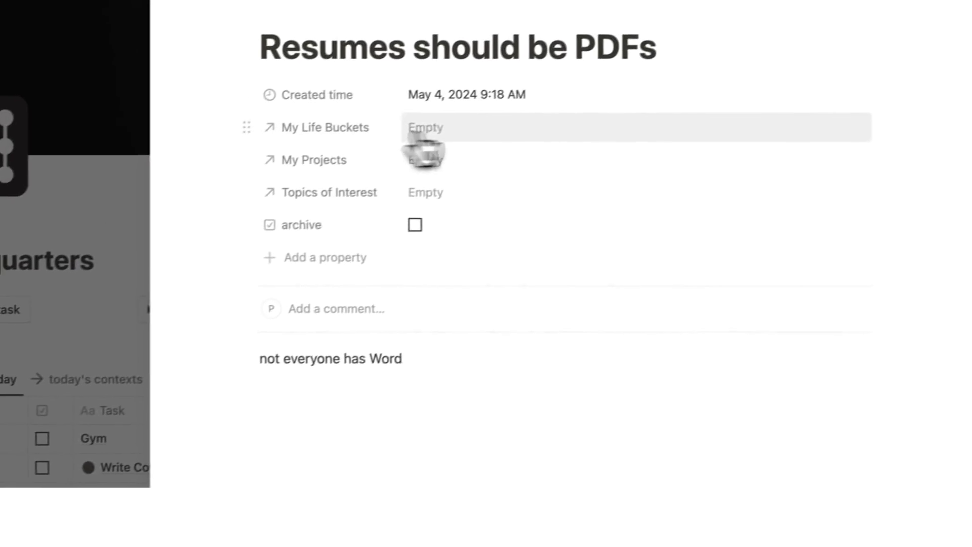
click(425, 127)
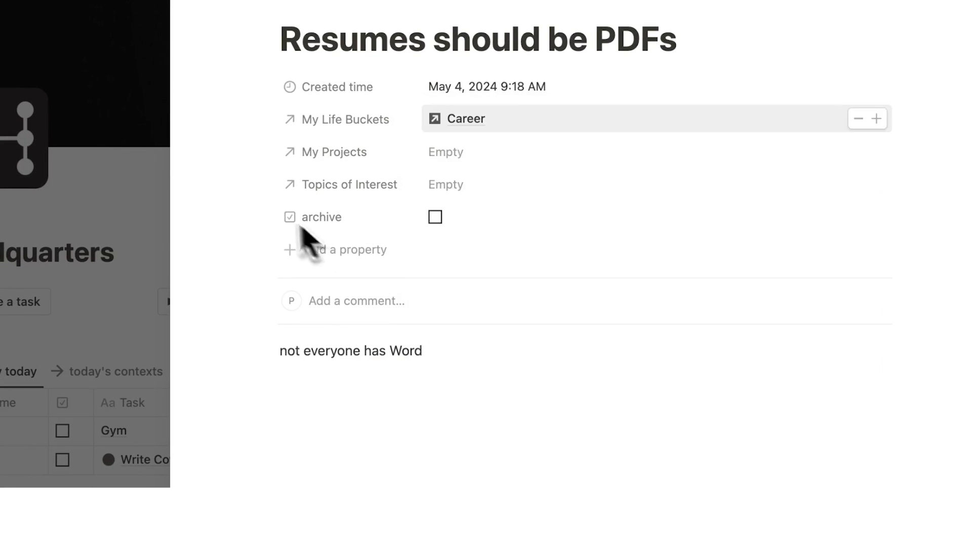
click(445, 152)
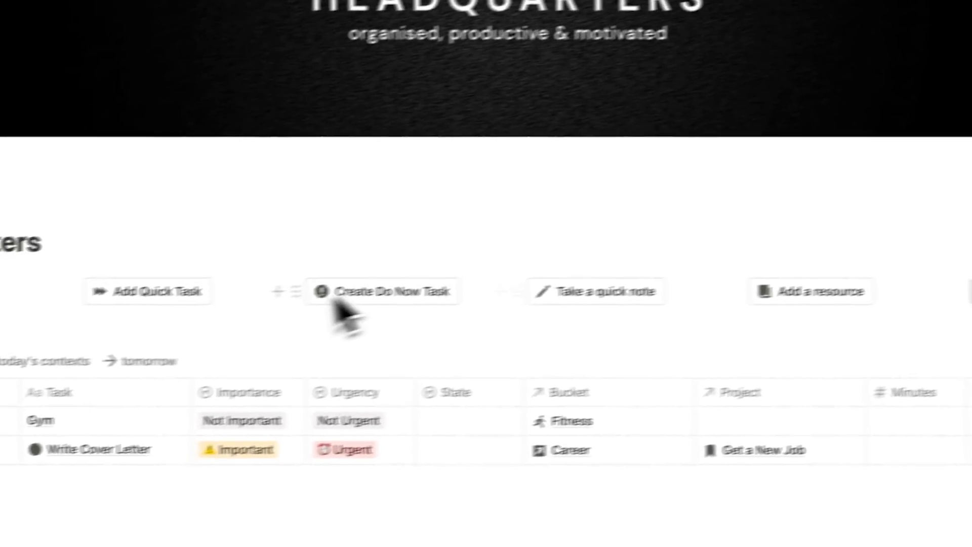
scroll(up, 3)
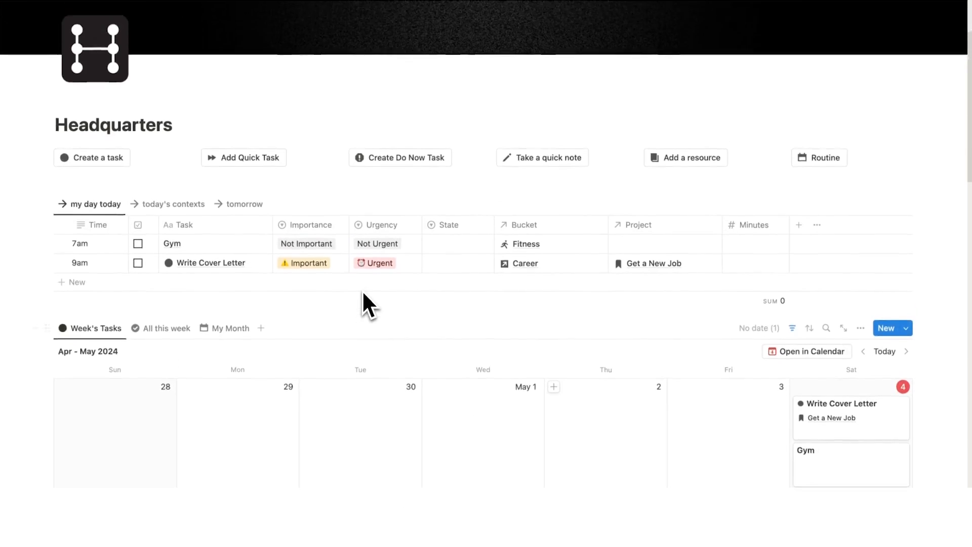
scroll(down, 3)
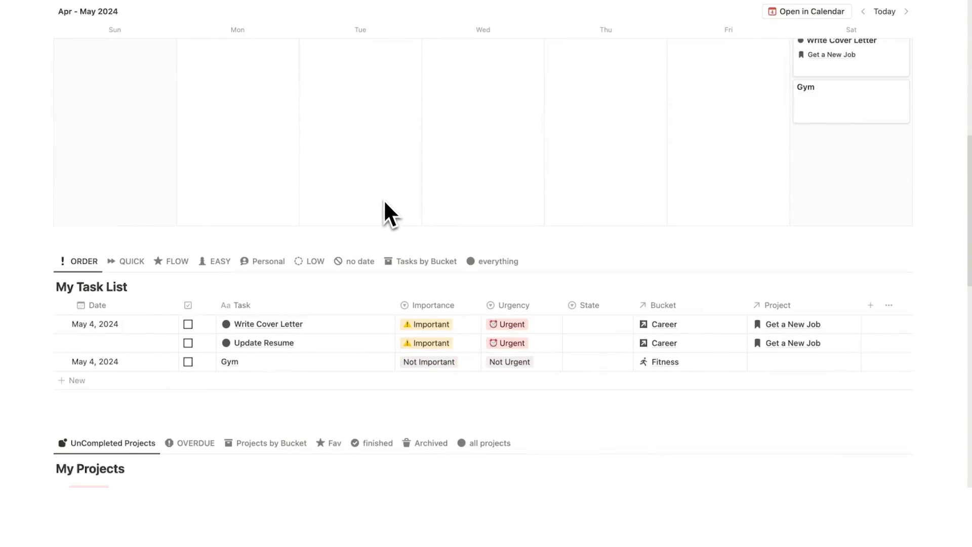
scroll(down, 3)
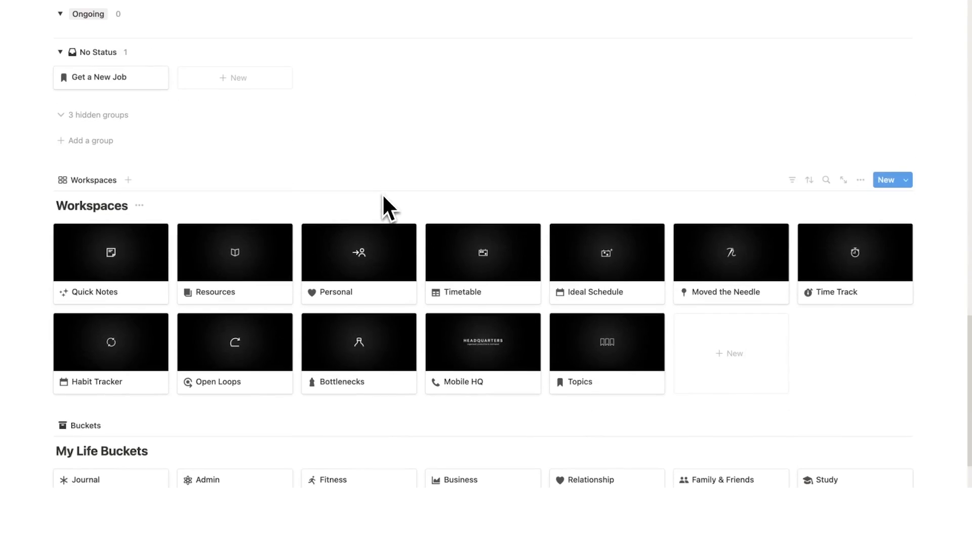
click(111, 252)
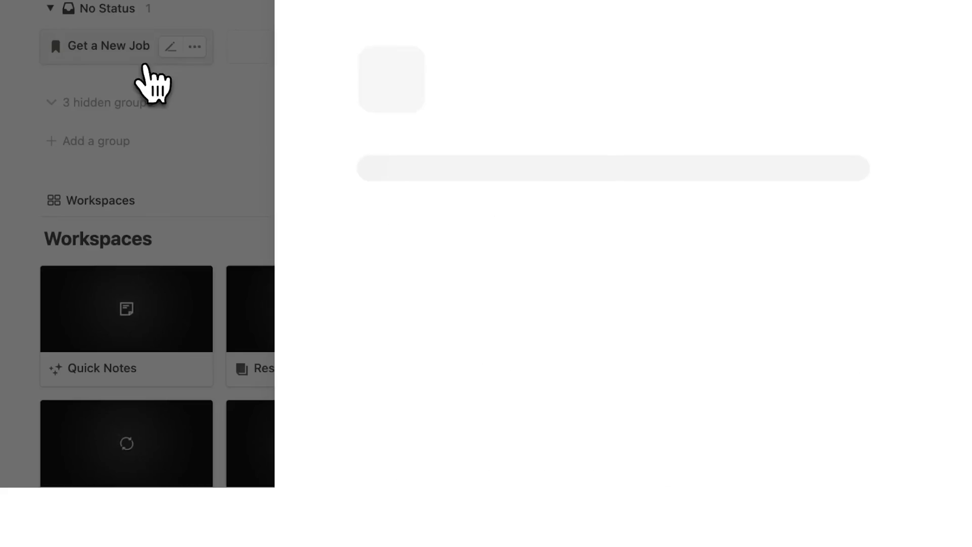
click(108, 45)
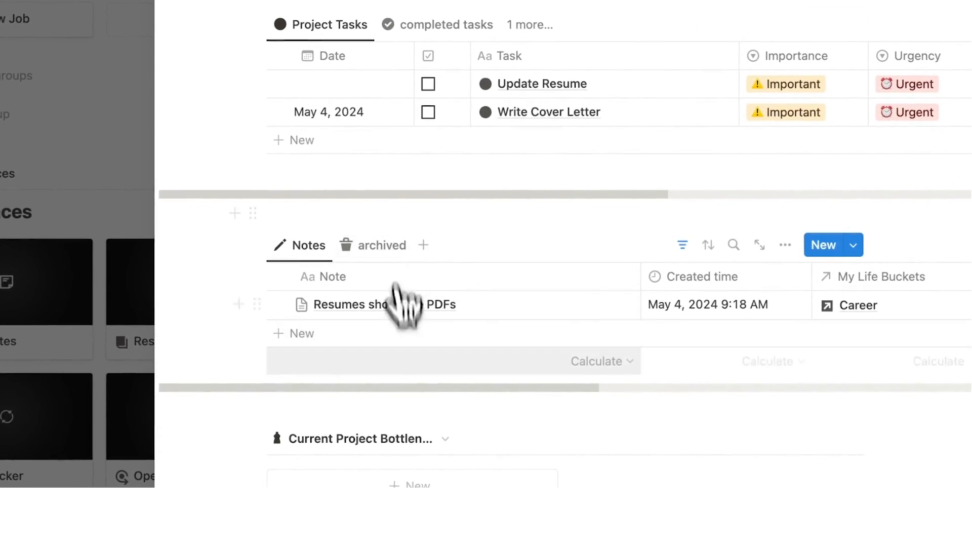
click(351, 304)
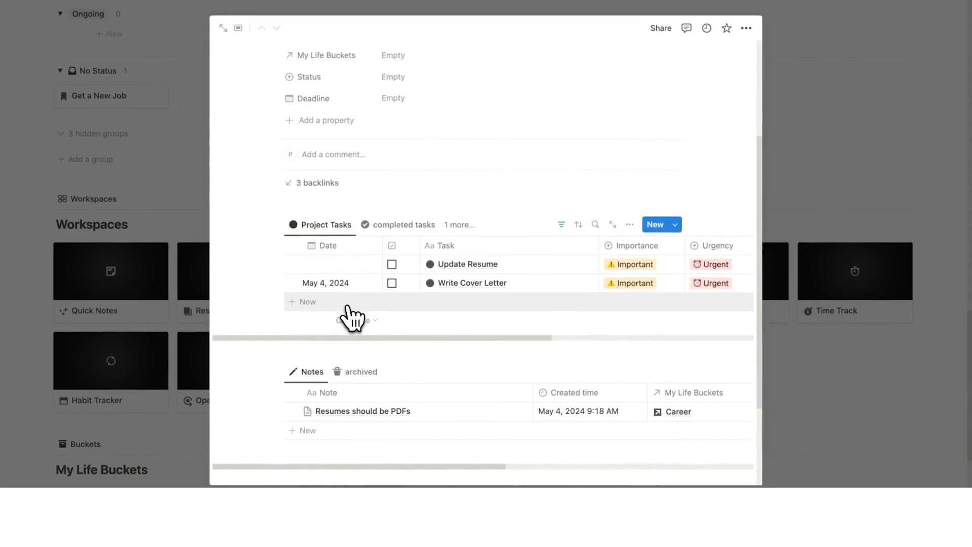
scroll(up, 3)
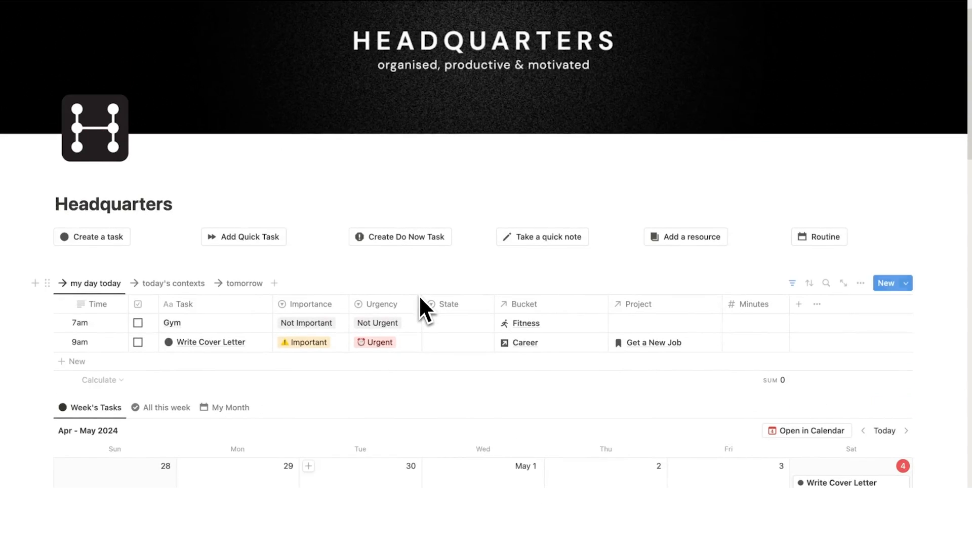
scroll(down, 3)
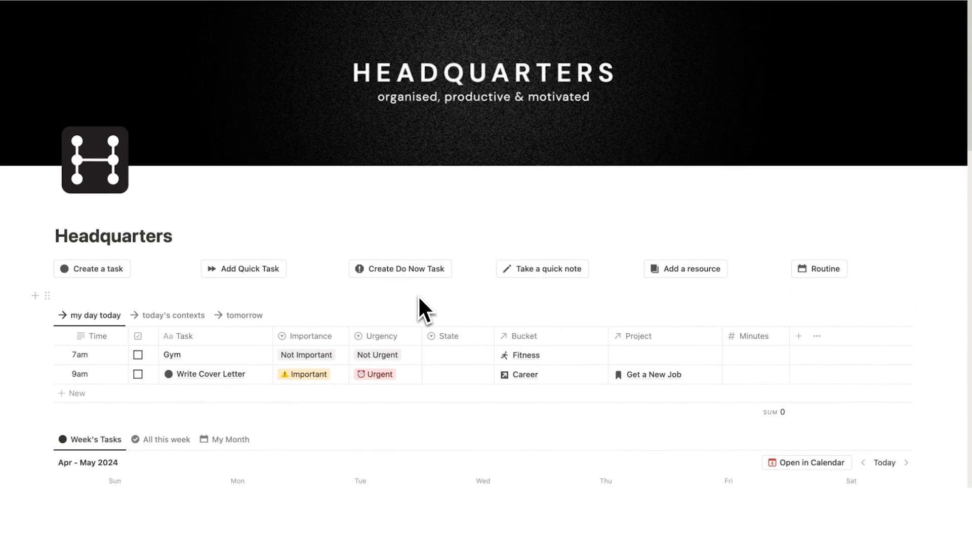